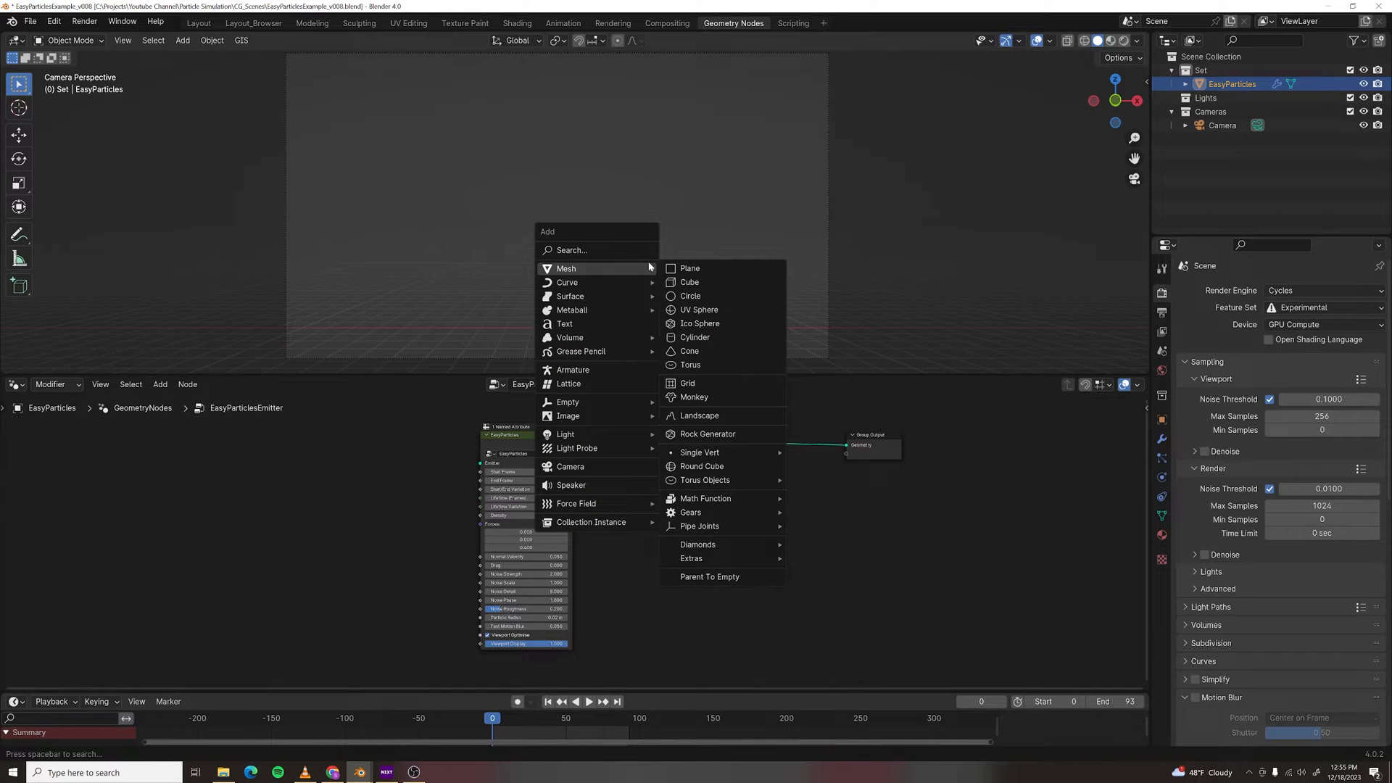
- Add a UV sphere, select EasyParticles, play the fire simulation and dismiss the render result
left_click(700, 309)
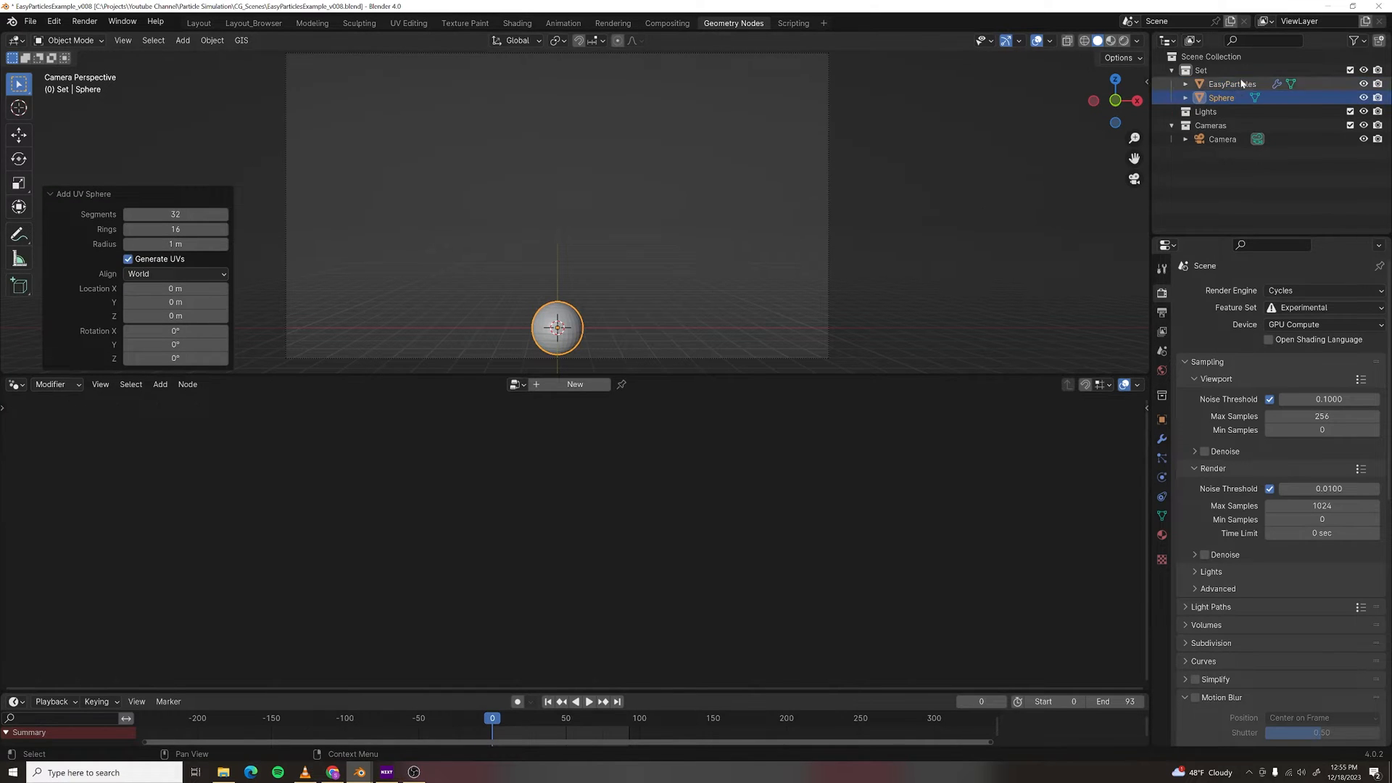
left_click(1235, 84)
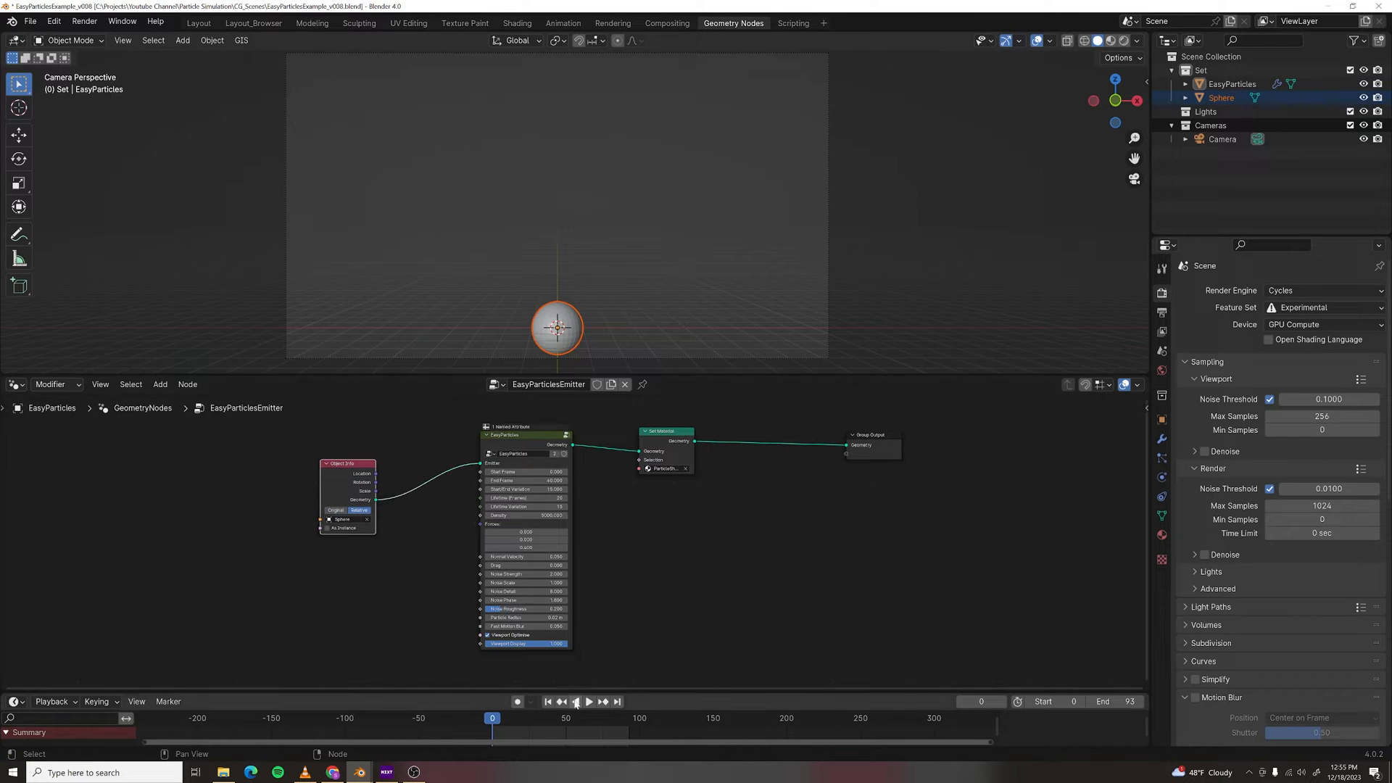
left_click(583, 723)
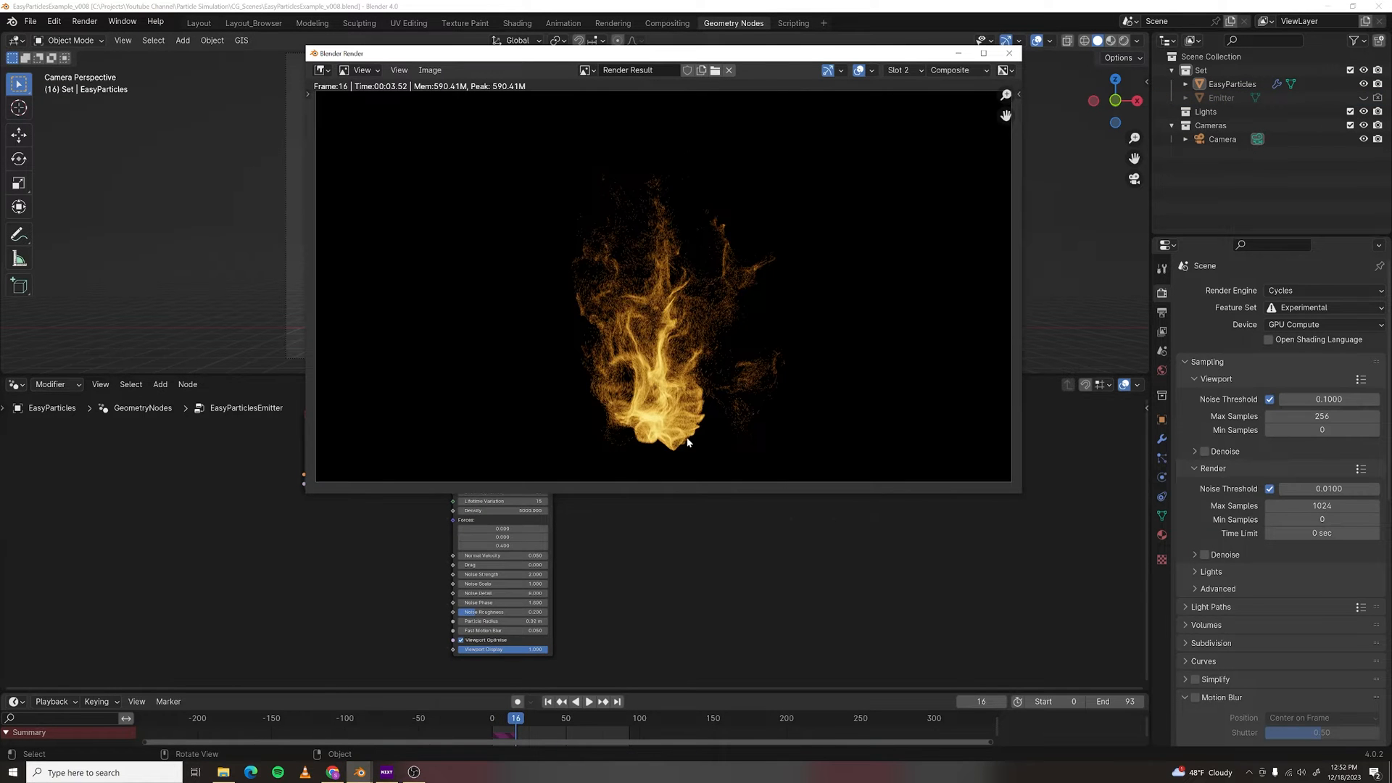
mouse_move(701, 427)
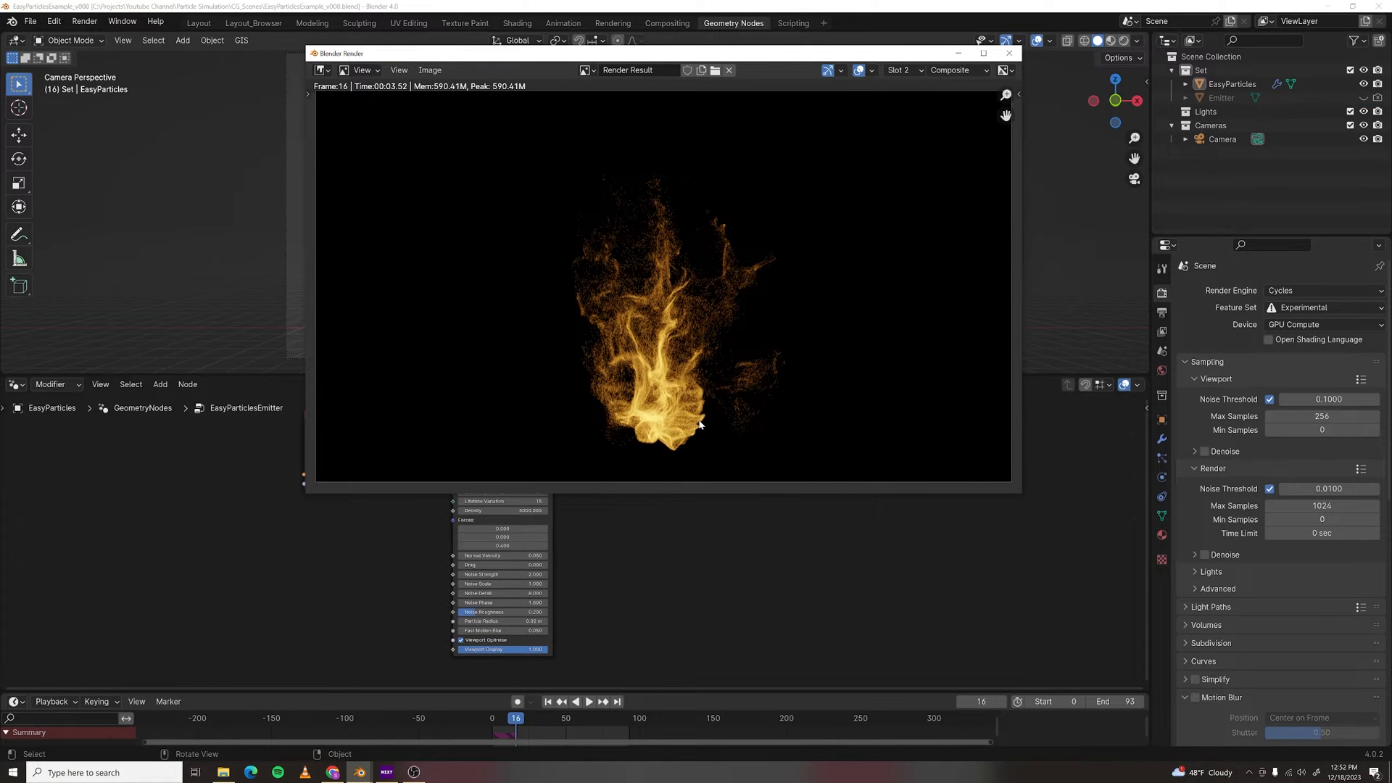
left_click(1010, 52)
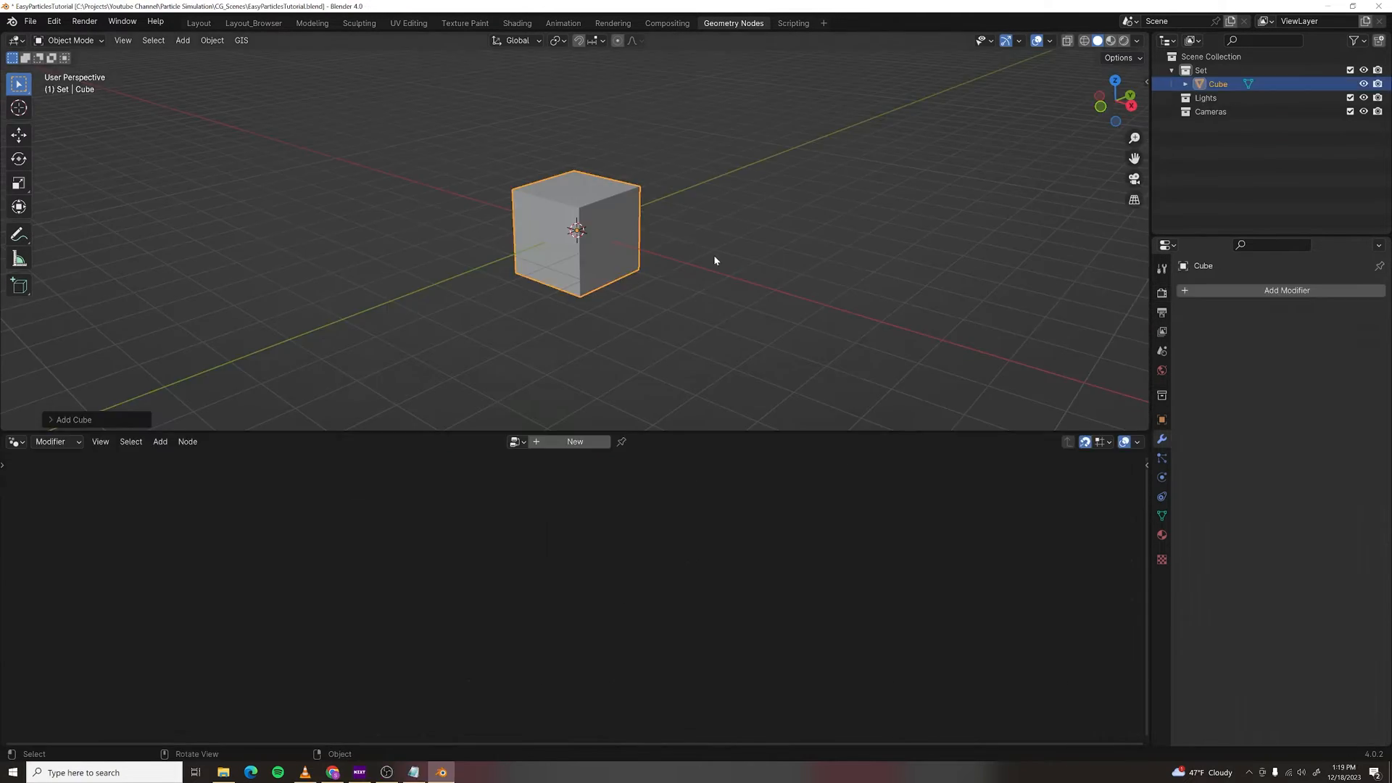
- Rename the cube to ParticleSystem, give it a new Geometry Nodes tree, and add a mesh for the emitter
double_click(1216, 85)
type("ParticleSystem")
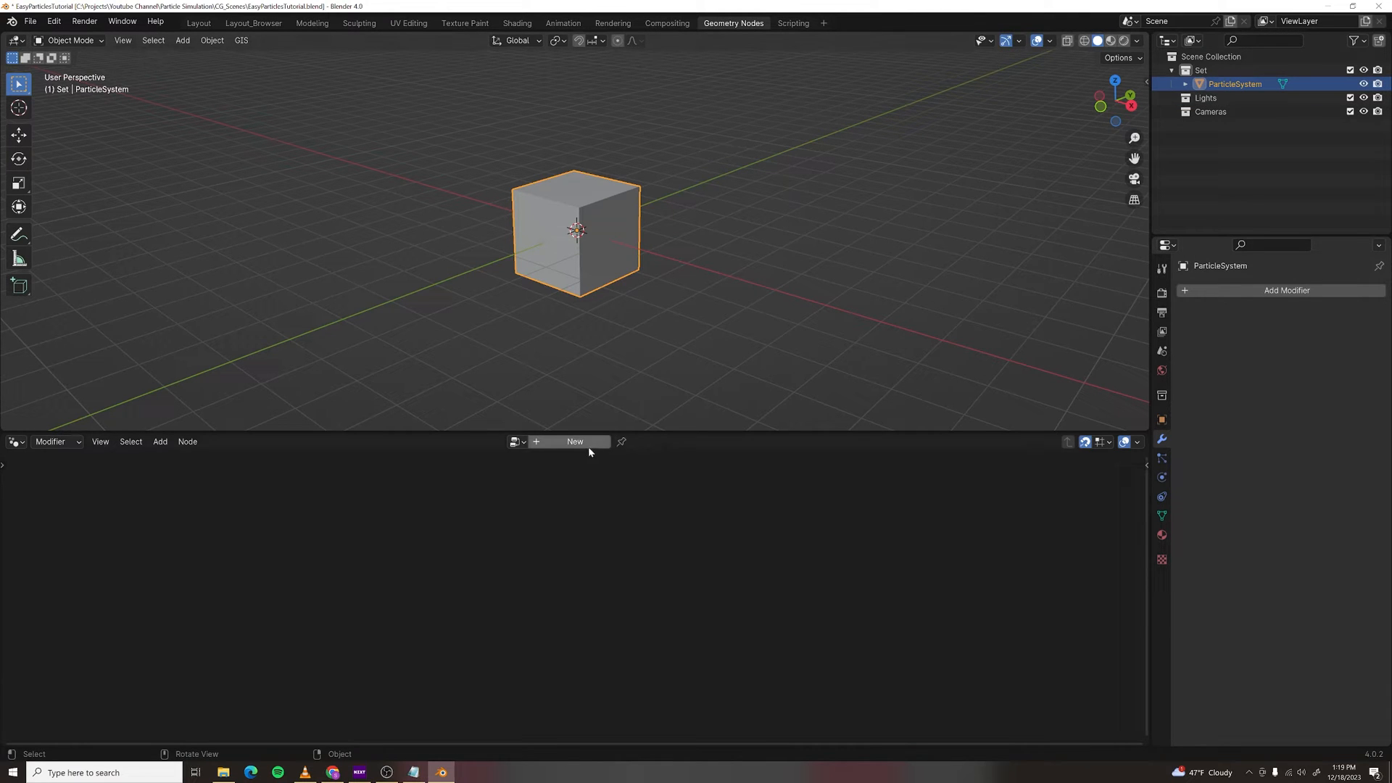
left_click(574, 441)
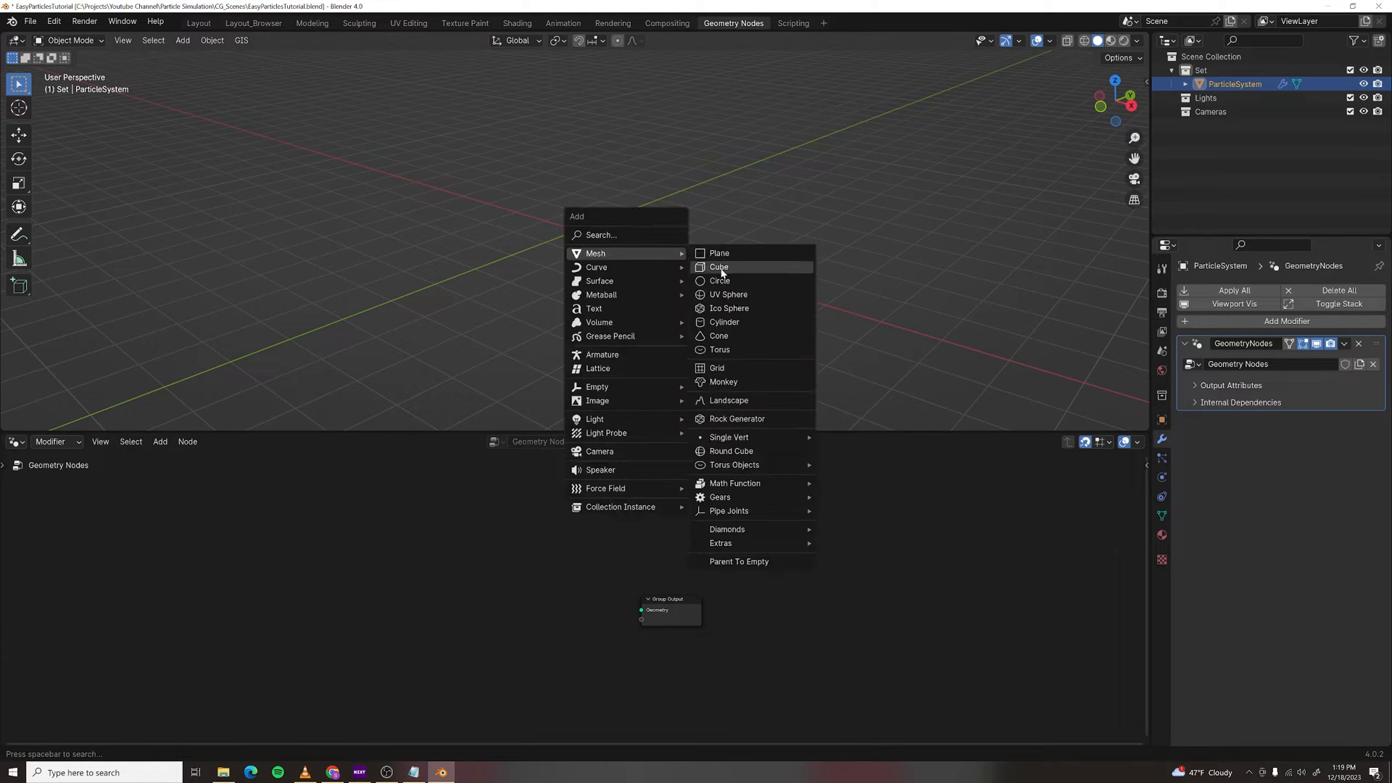
left_click(729, 294)
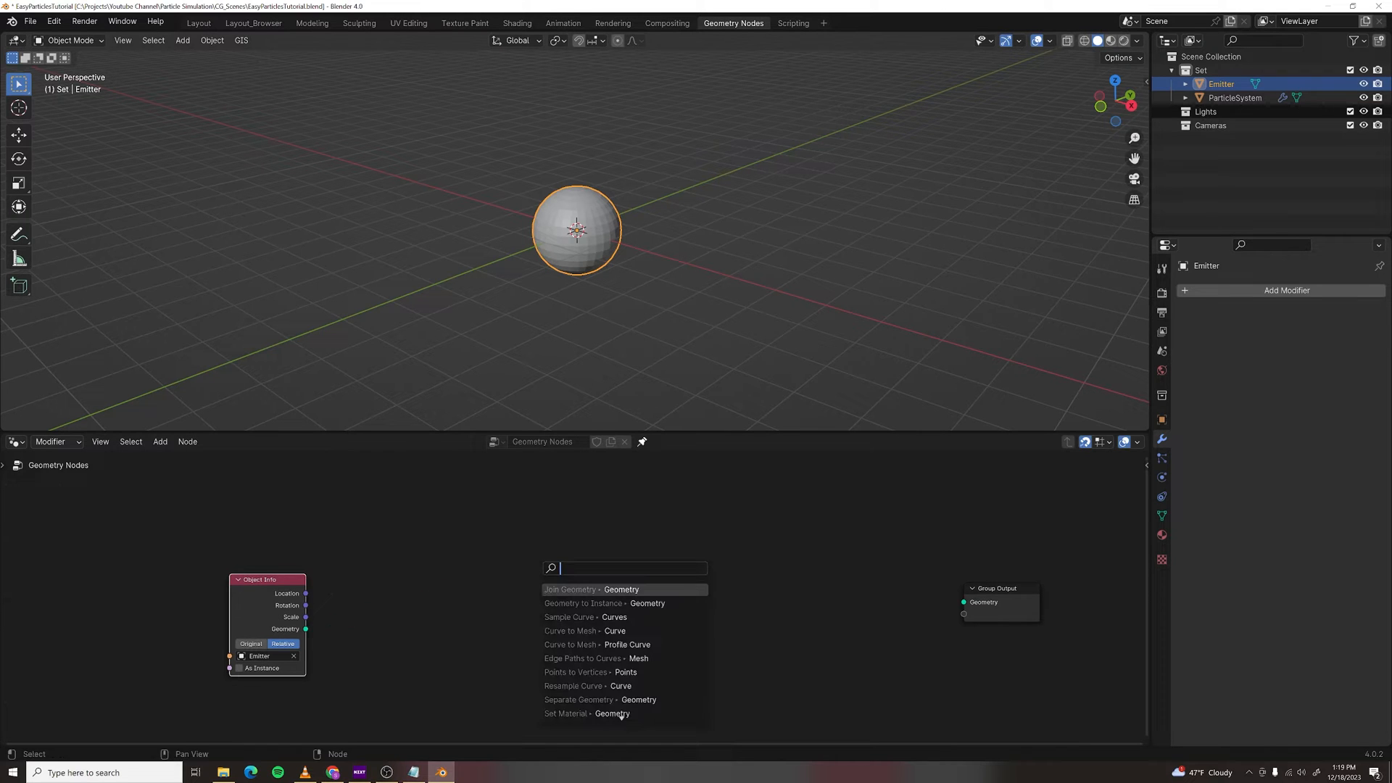
- Add Distribute Points on Faces after Object Info, place a Simulation Zone, and add Join Geometry
type("distribute")
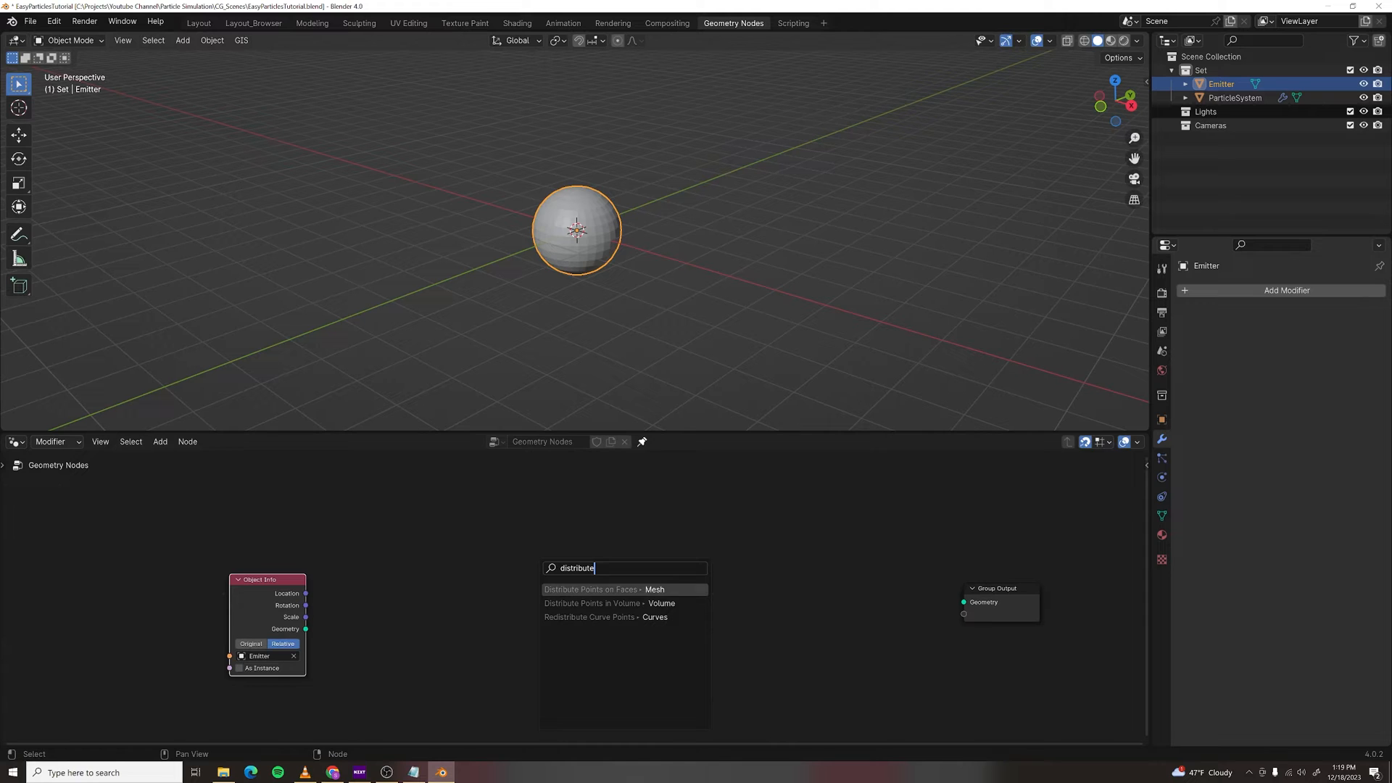
left_click(589, 589)
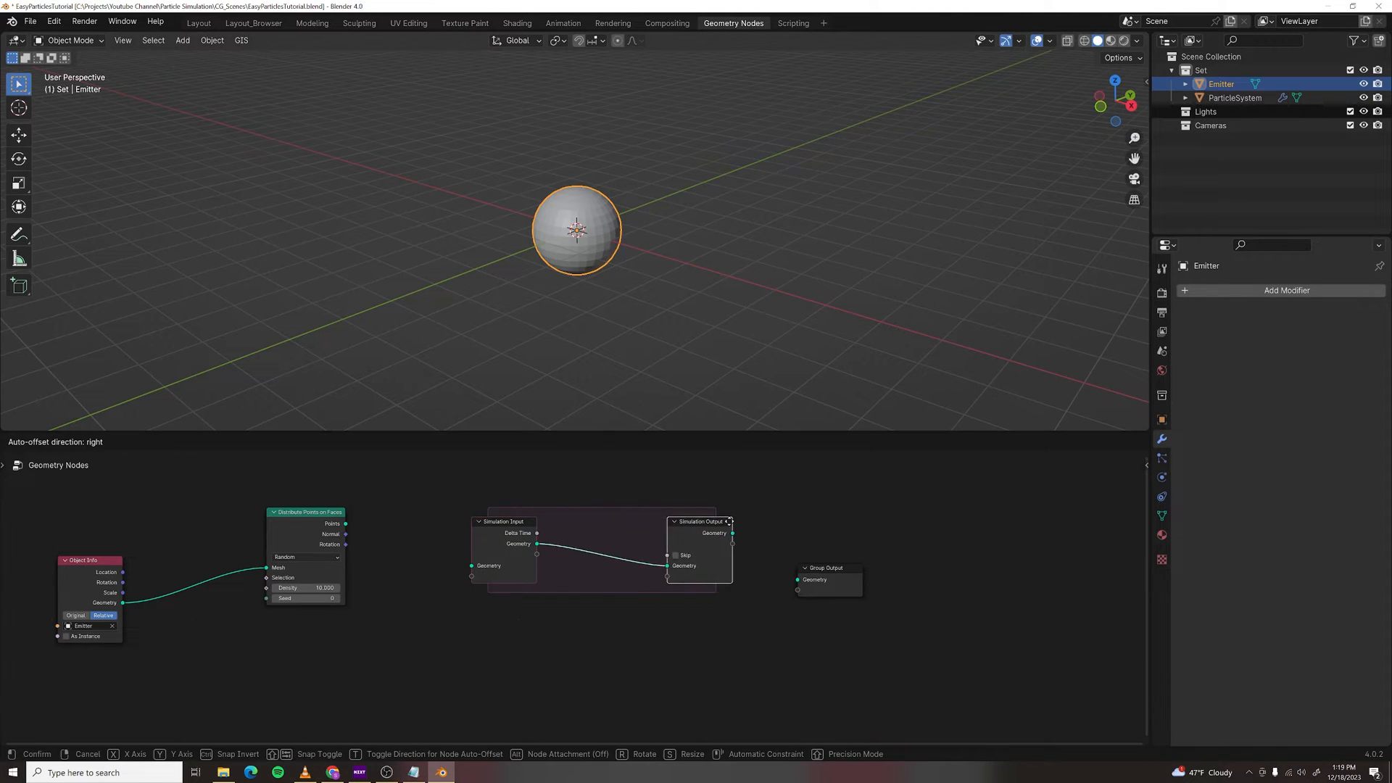
left_click_drag(307, 512, 297, 661)
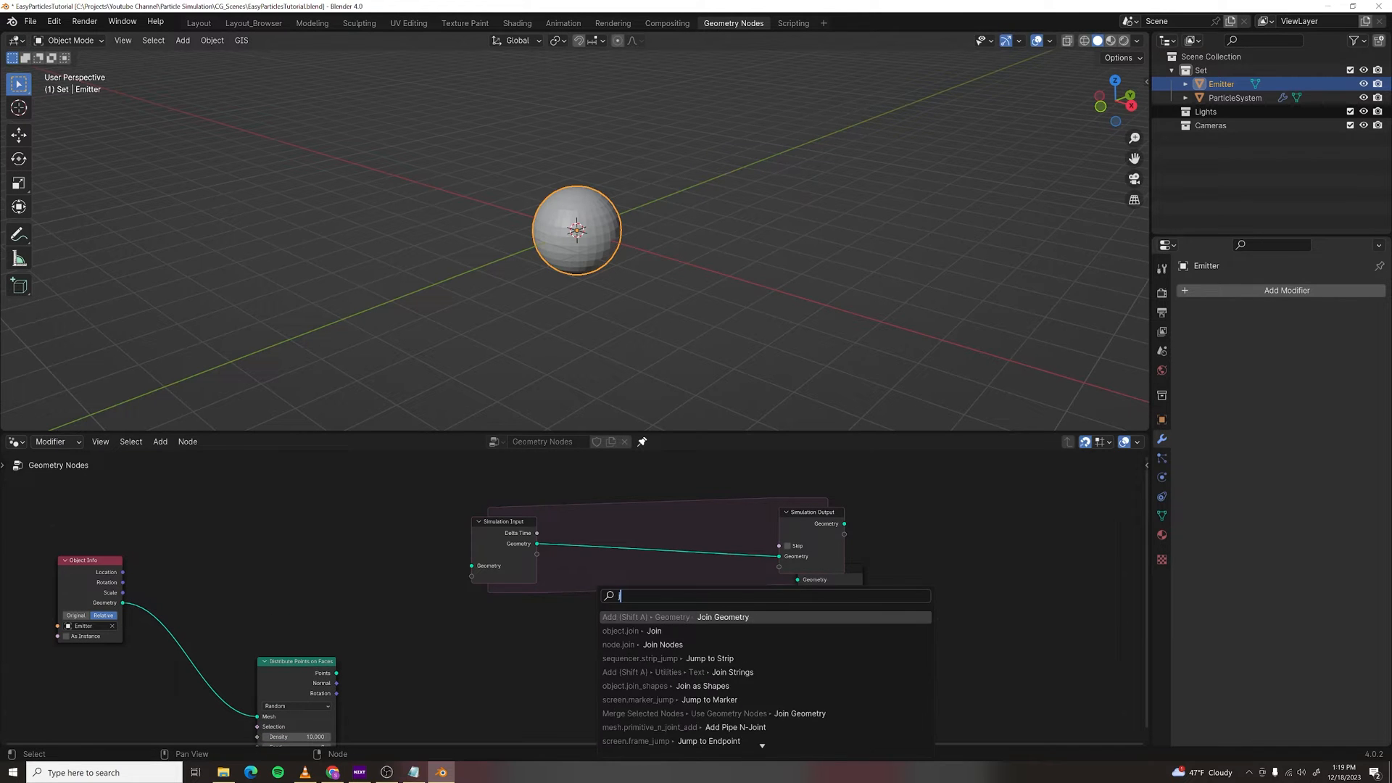
left_click(722, 618)
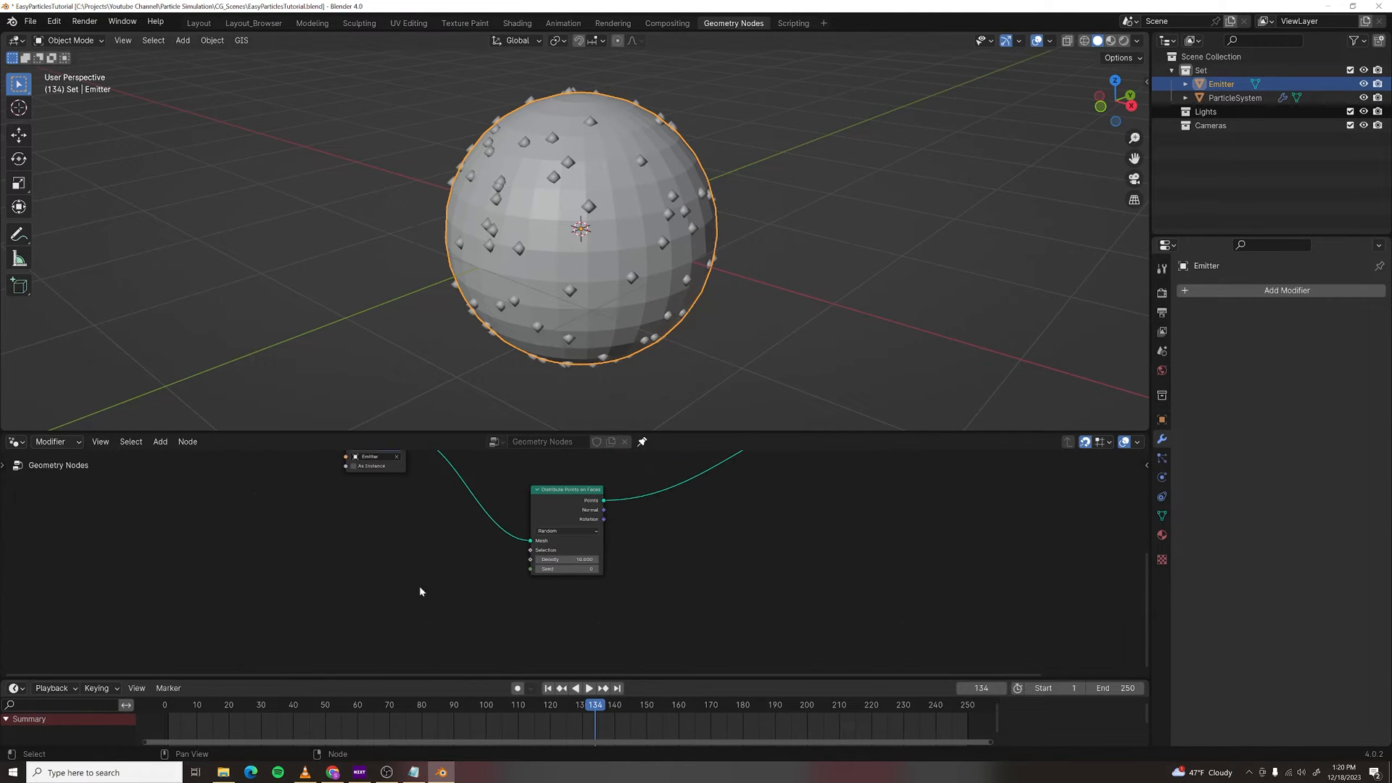
- Add a Scene Time node and link its Frame output to the distribution Seed, then move the playhead
type("scene")
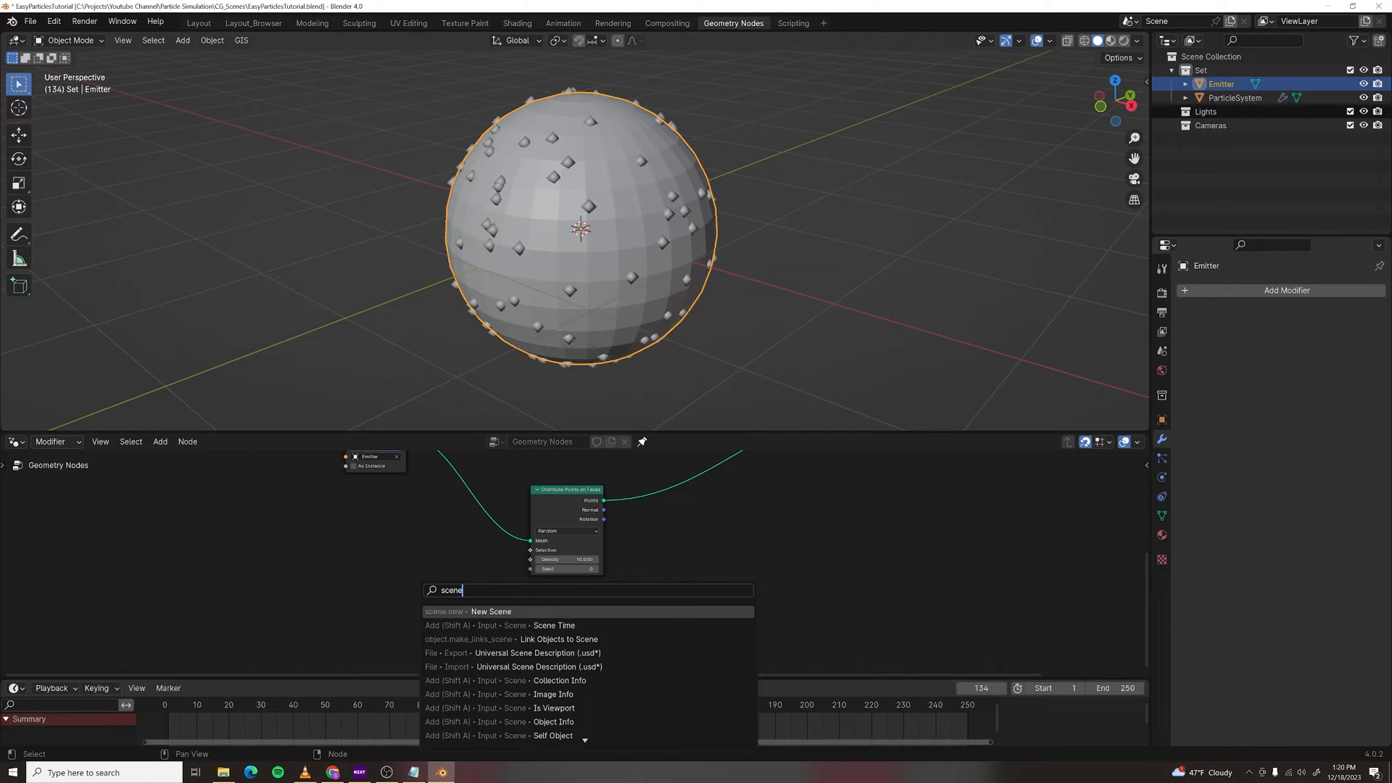
left_click(554, 625)
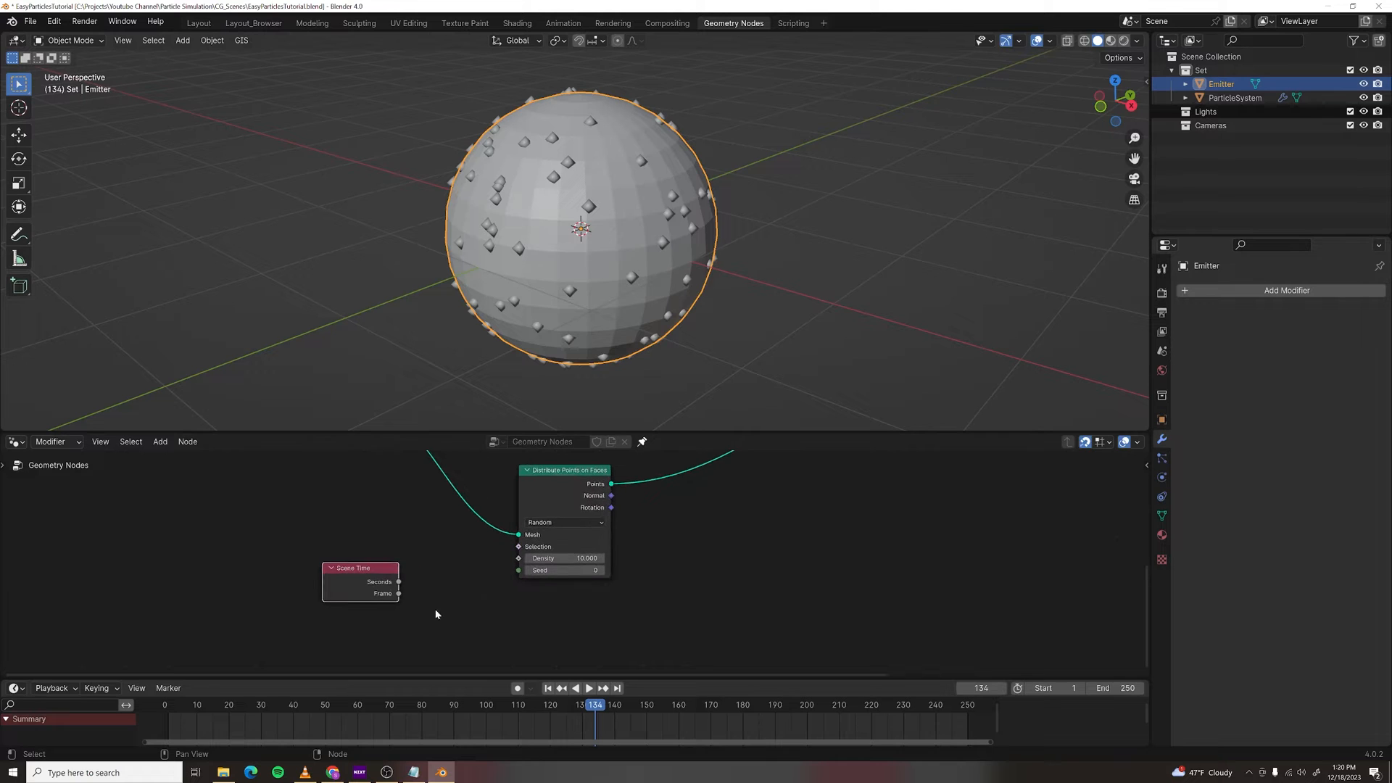
left_click_drag(399, 593, 519, 570)
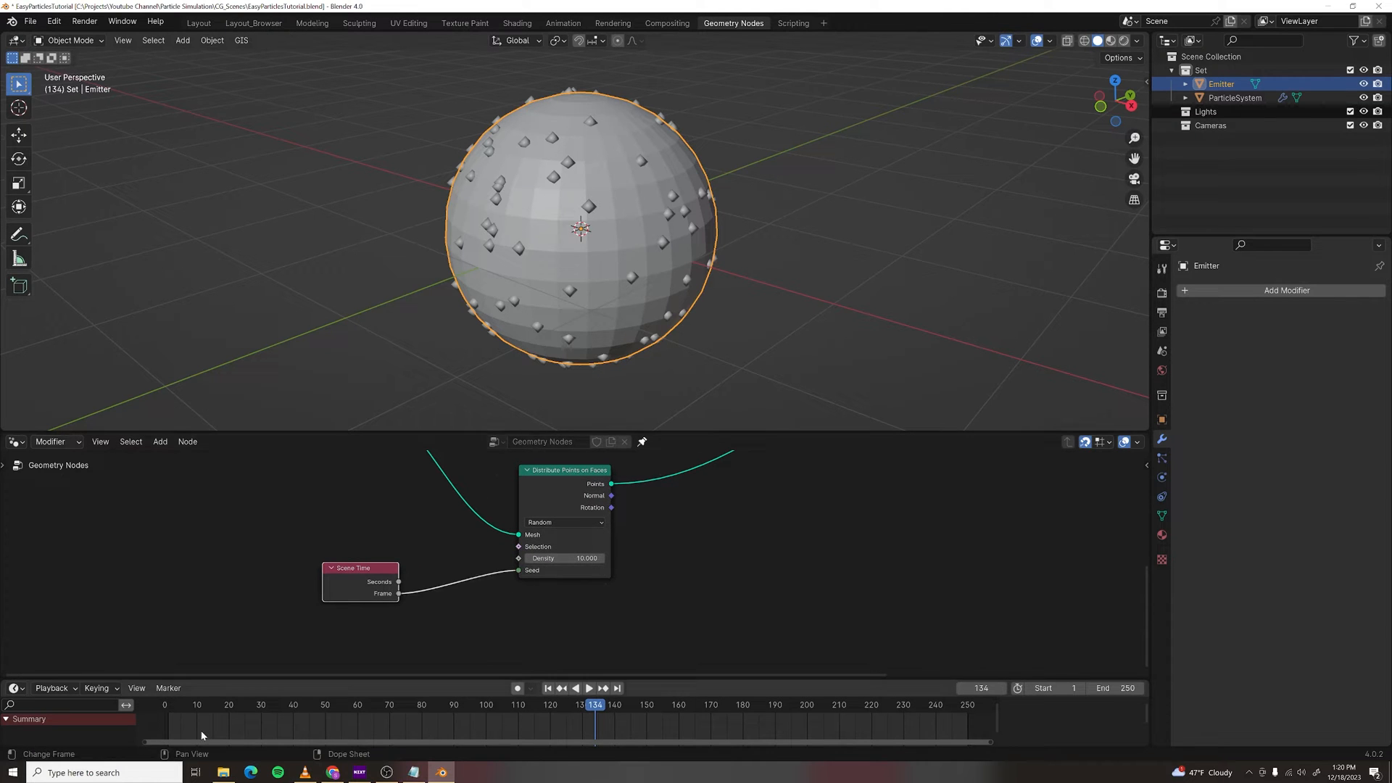
left_click(589, 688)
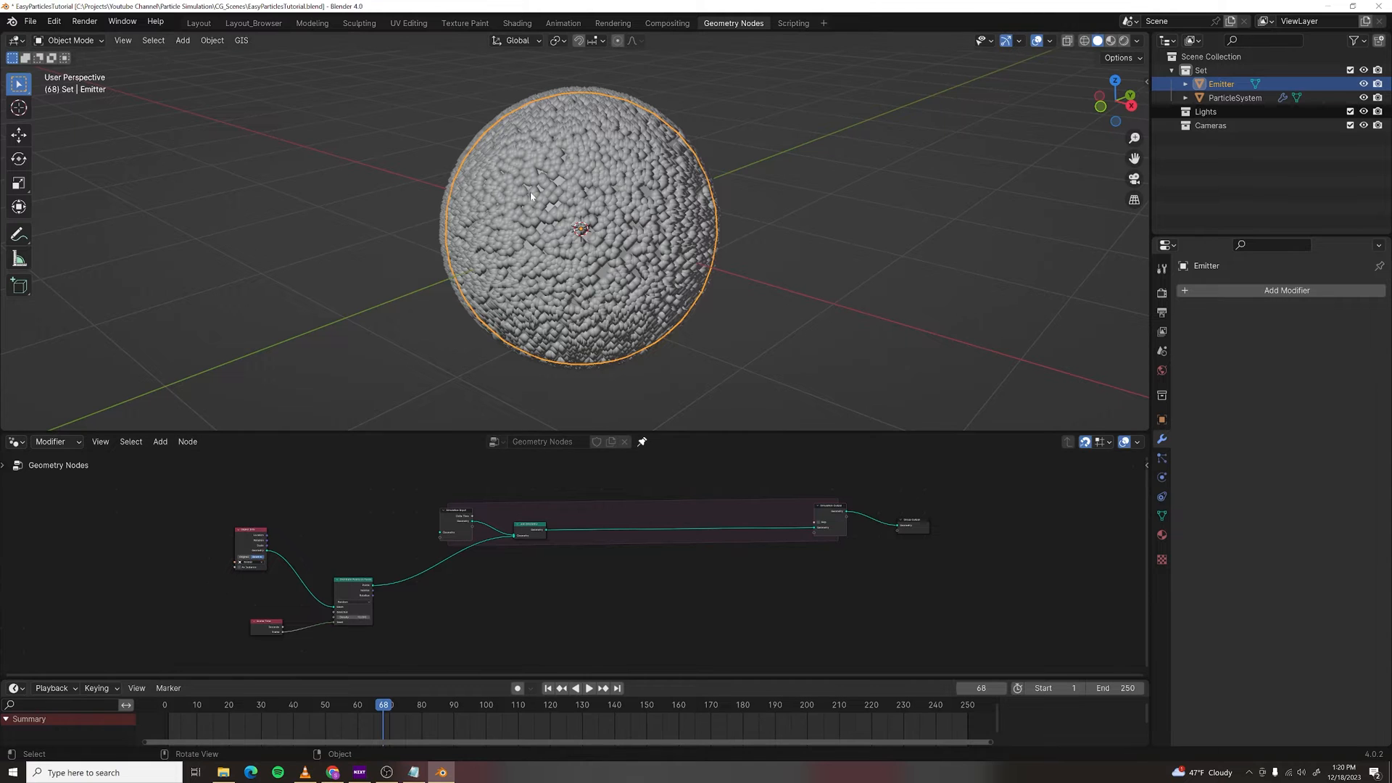
- Select ParticleSystem and give the simulation zone's Set Position node an upward Z offset
left_click(1235, 97)
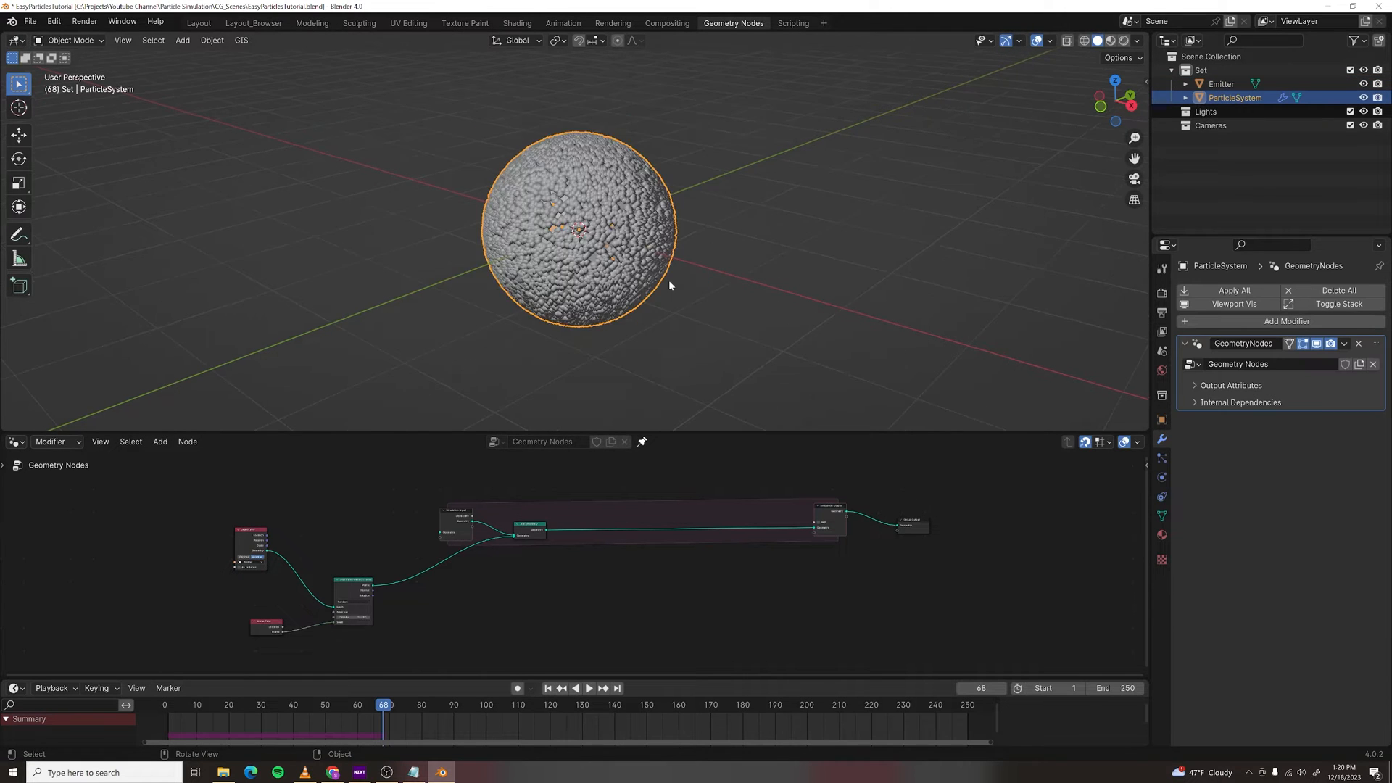
left_click_drag(670, 286, 628, 601)
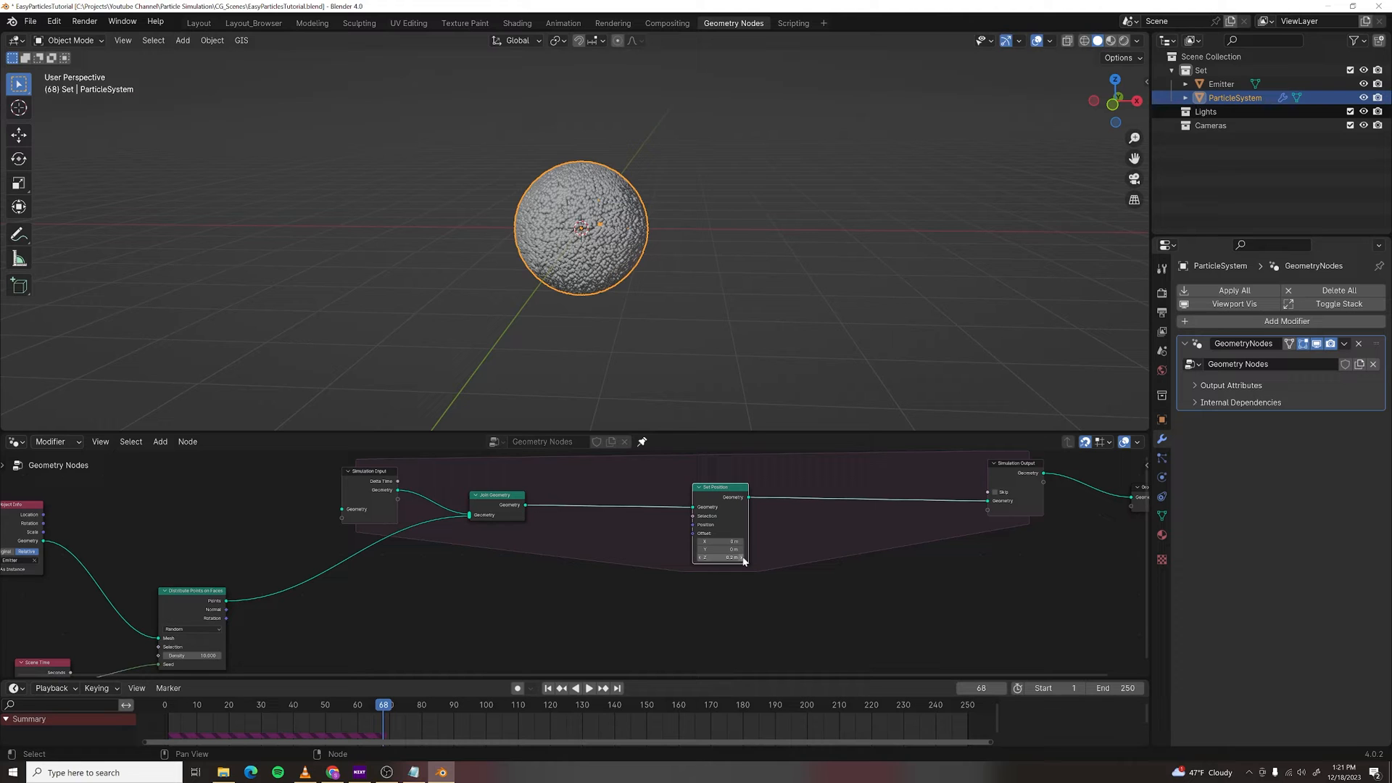
left_click(596, 688)
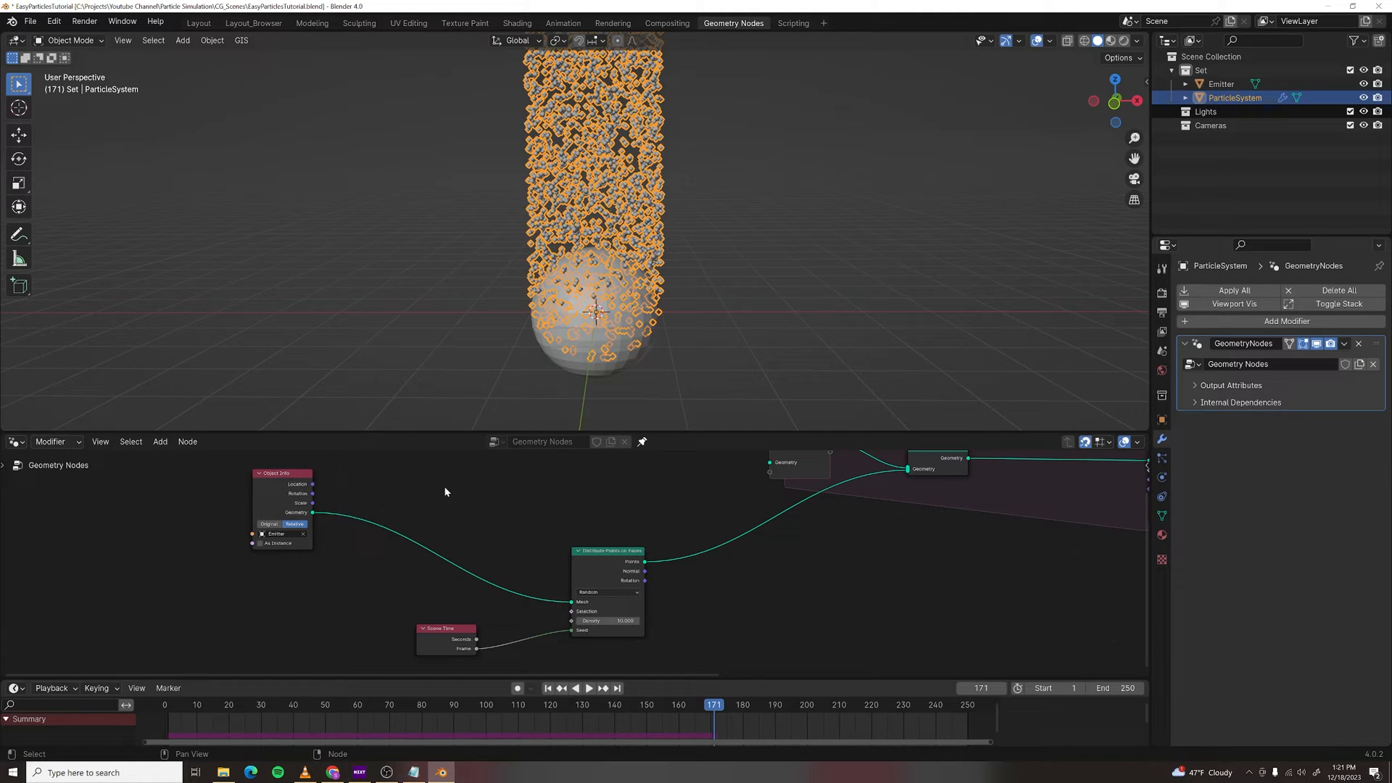
- Store the Emitter normals as a vector attribute 'normal' and read it back with a Named Attribute node
type("sotr")
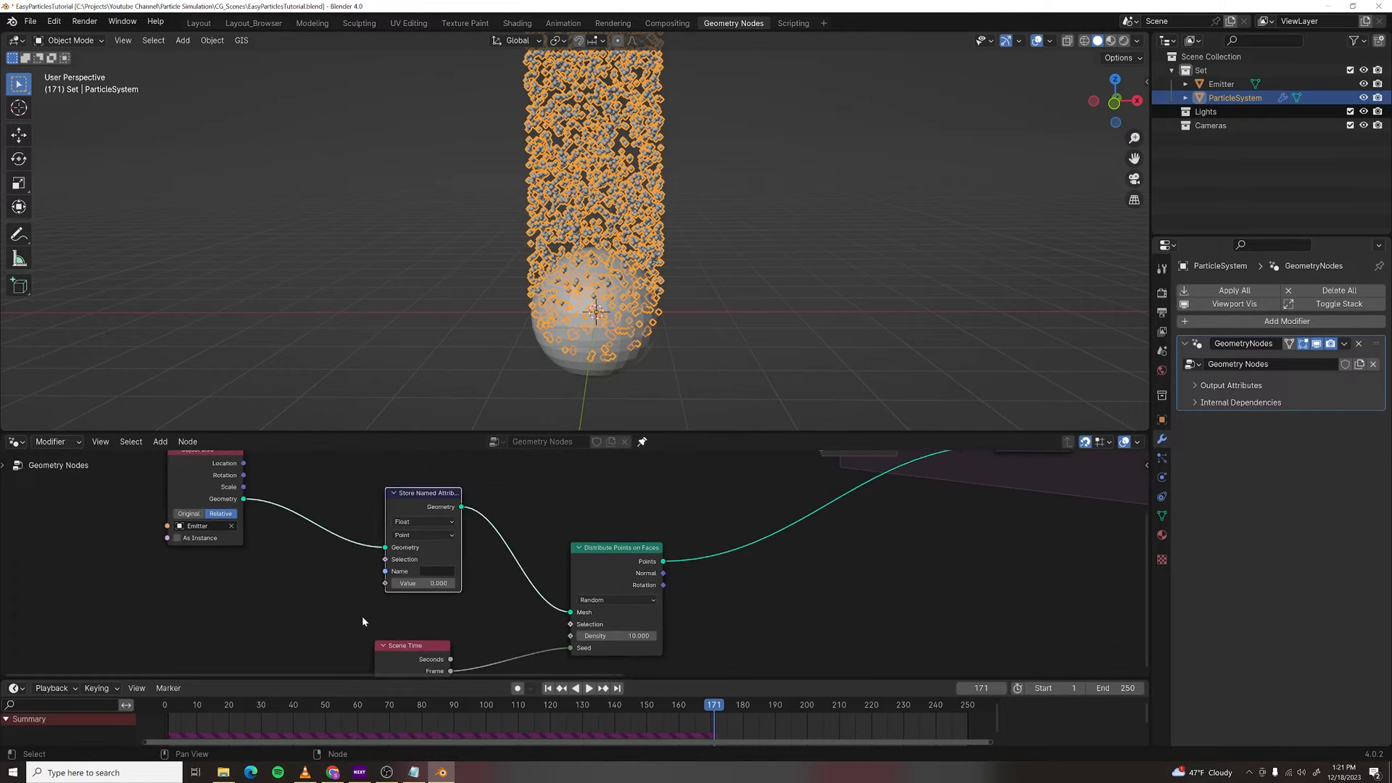
type("no")
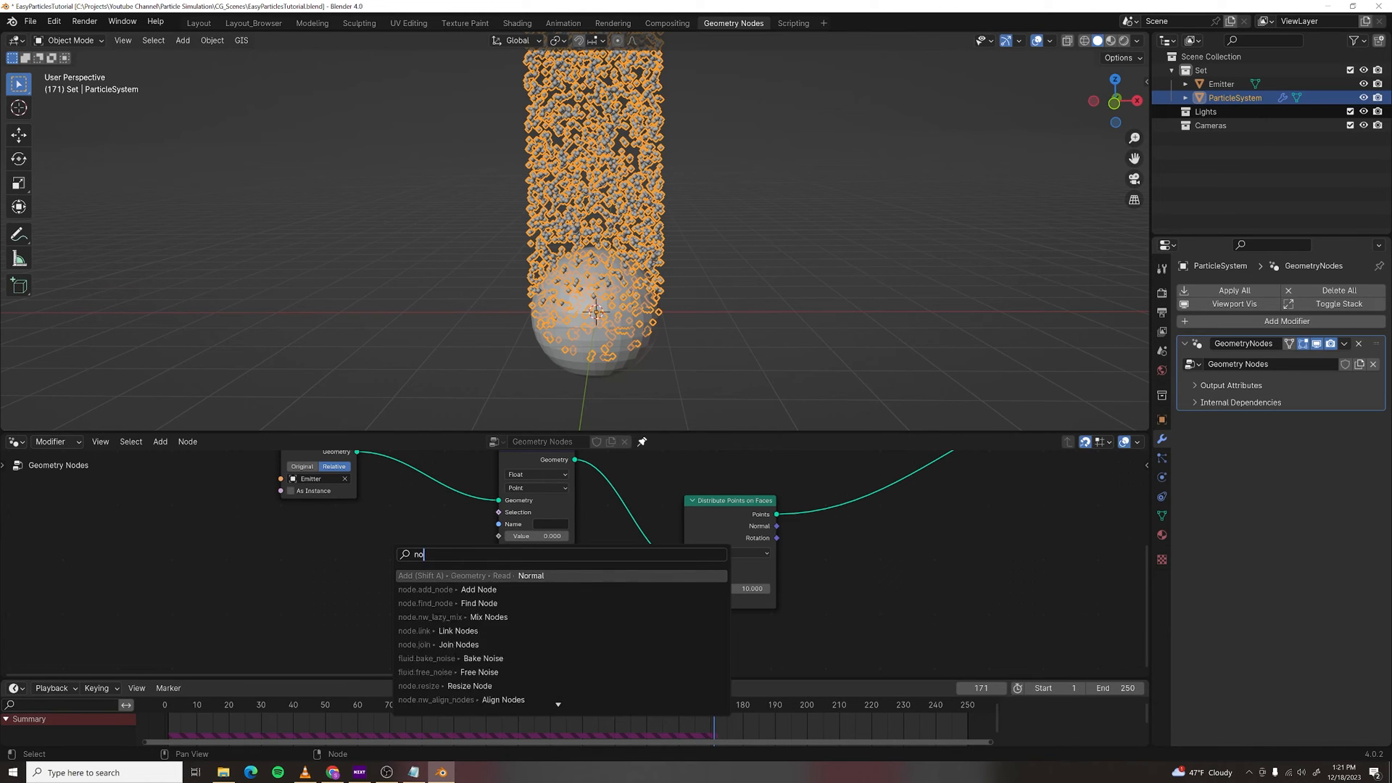
left_click(531, 576)
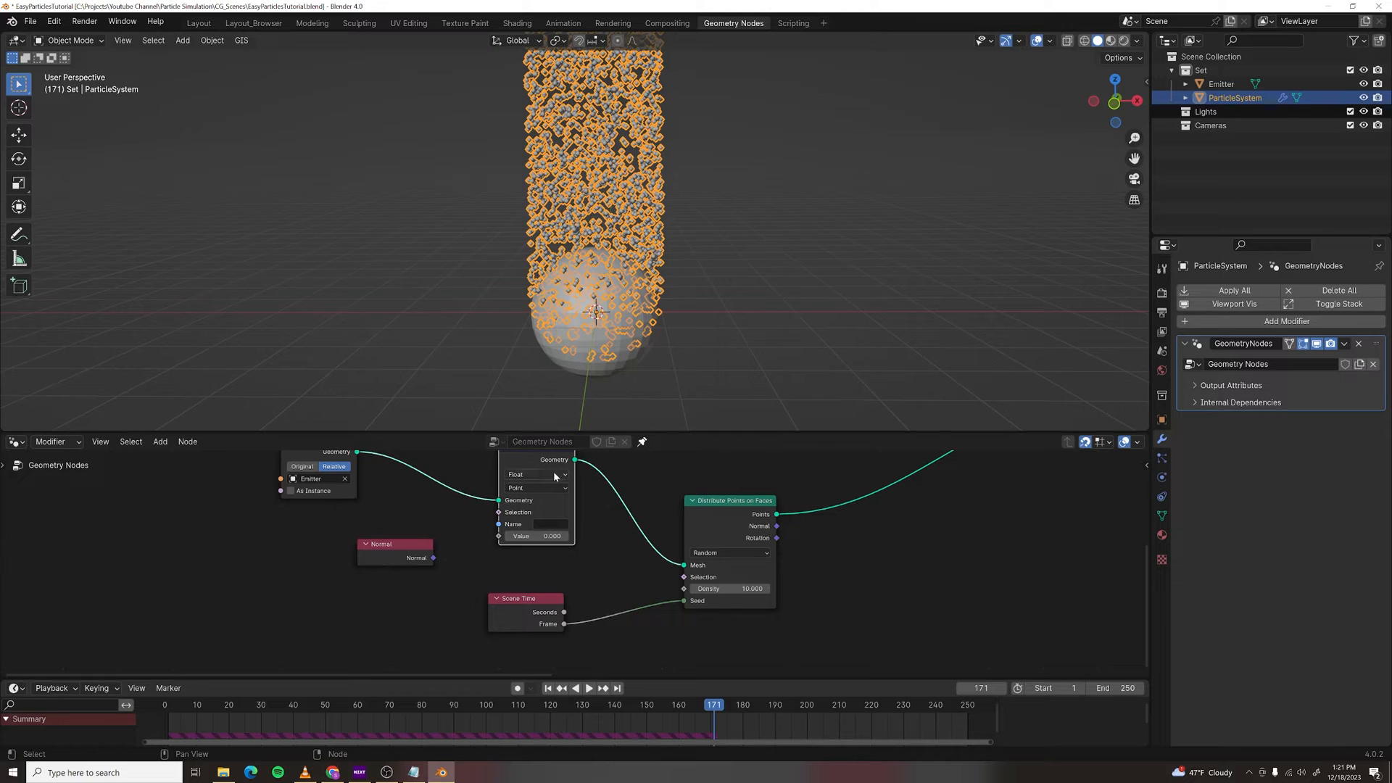
left_click(537, 474)
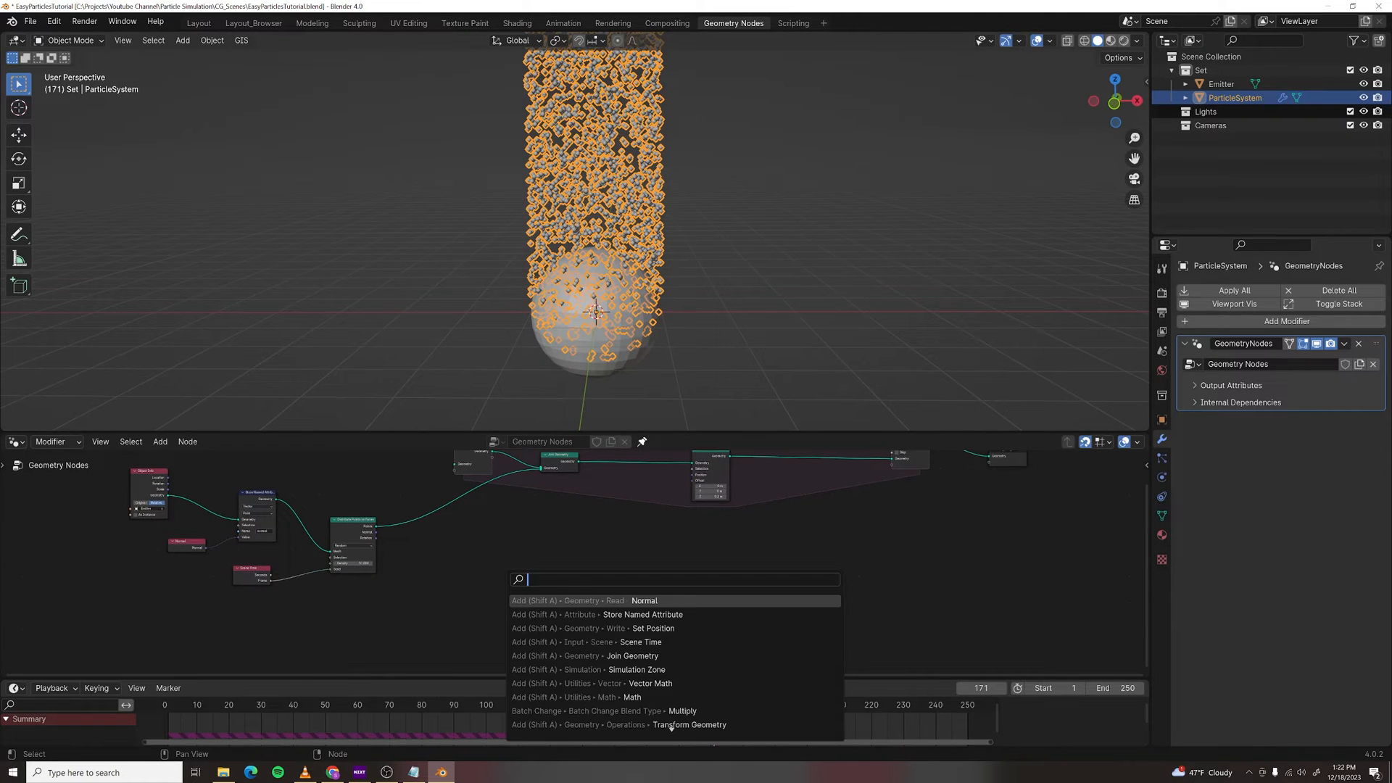
type("name")
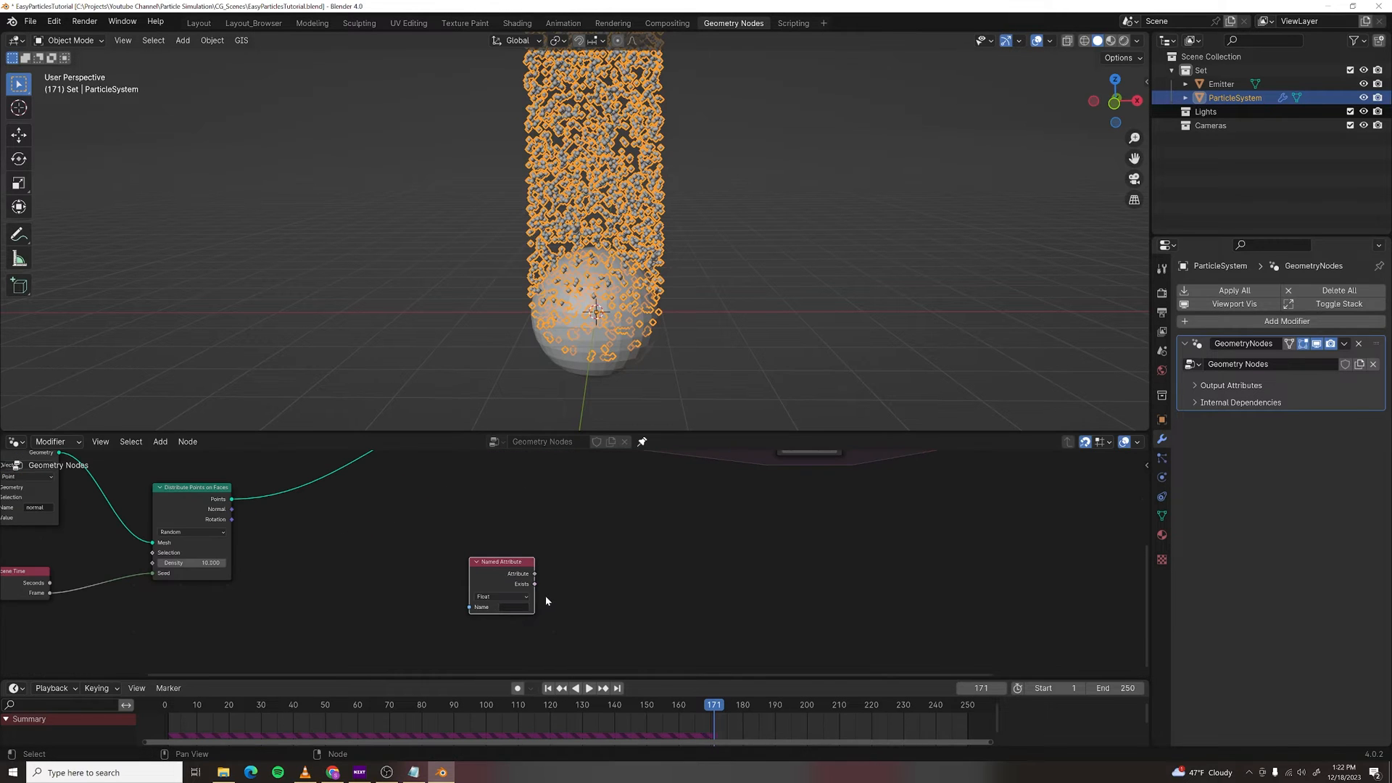
left_click(502, 598)
type("normal")
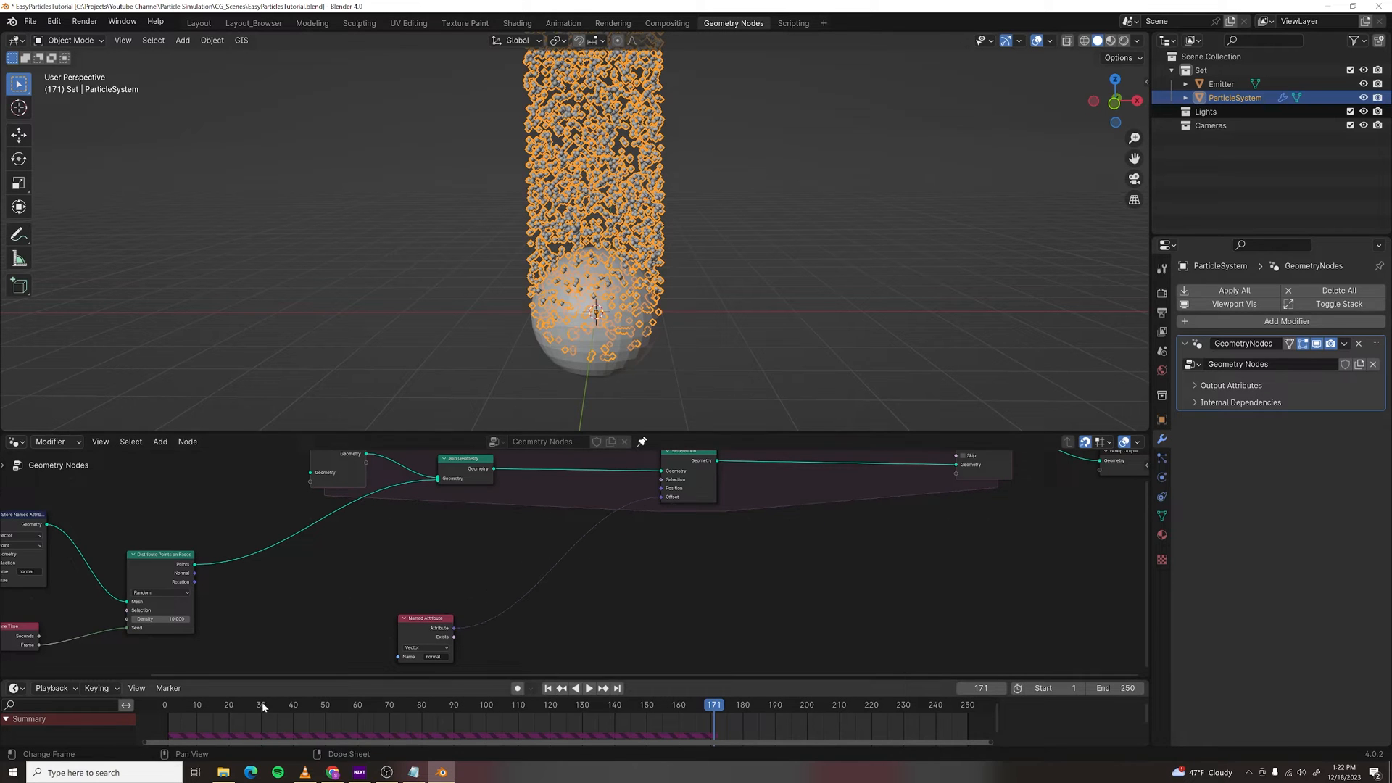
- Replay the outward particle burst from the start, then add a Vector Math node
left_click(592, 687)
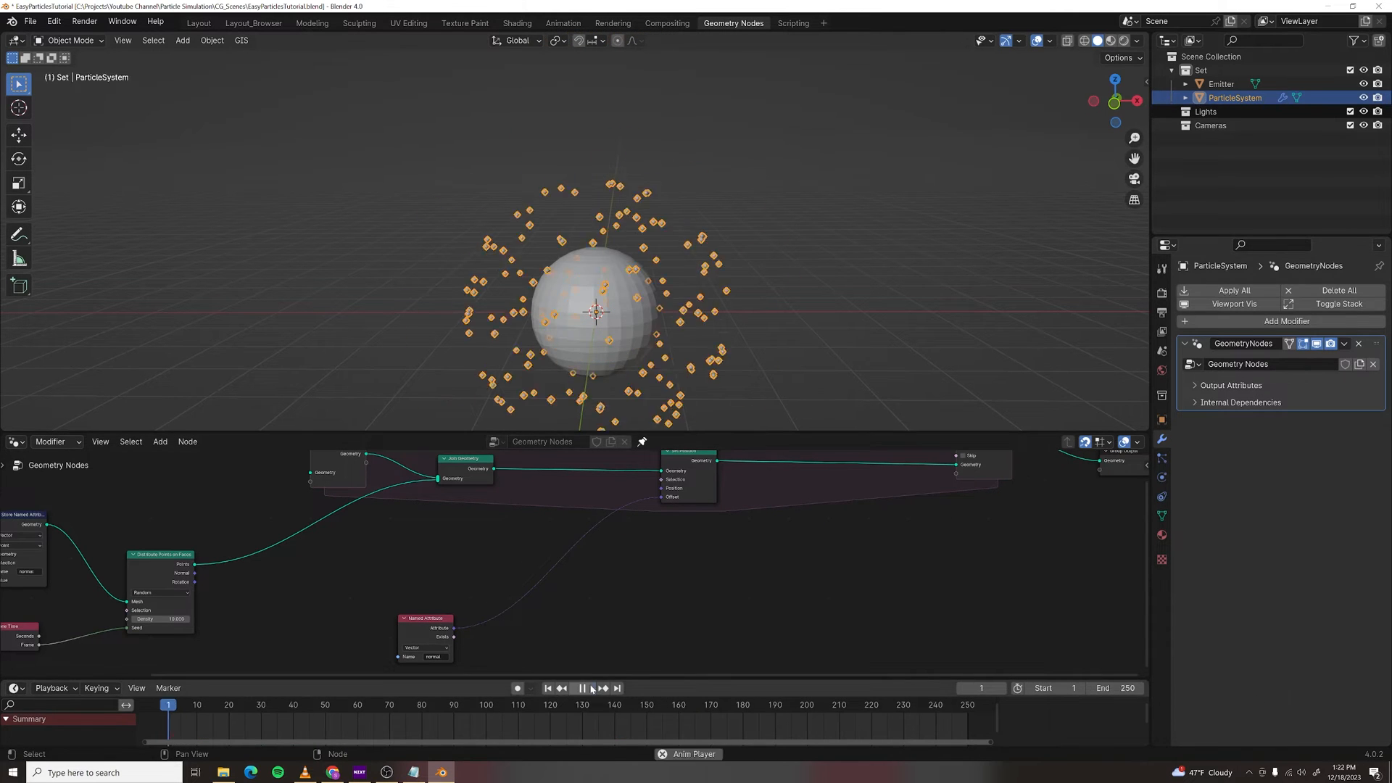
left_click(582, 688)
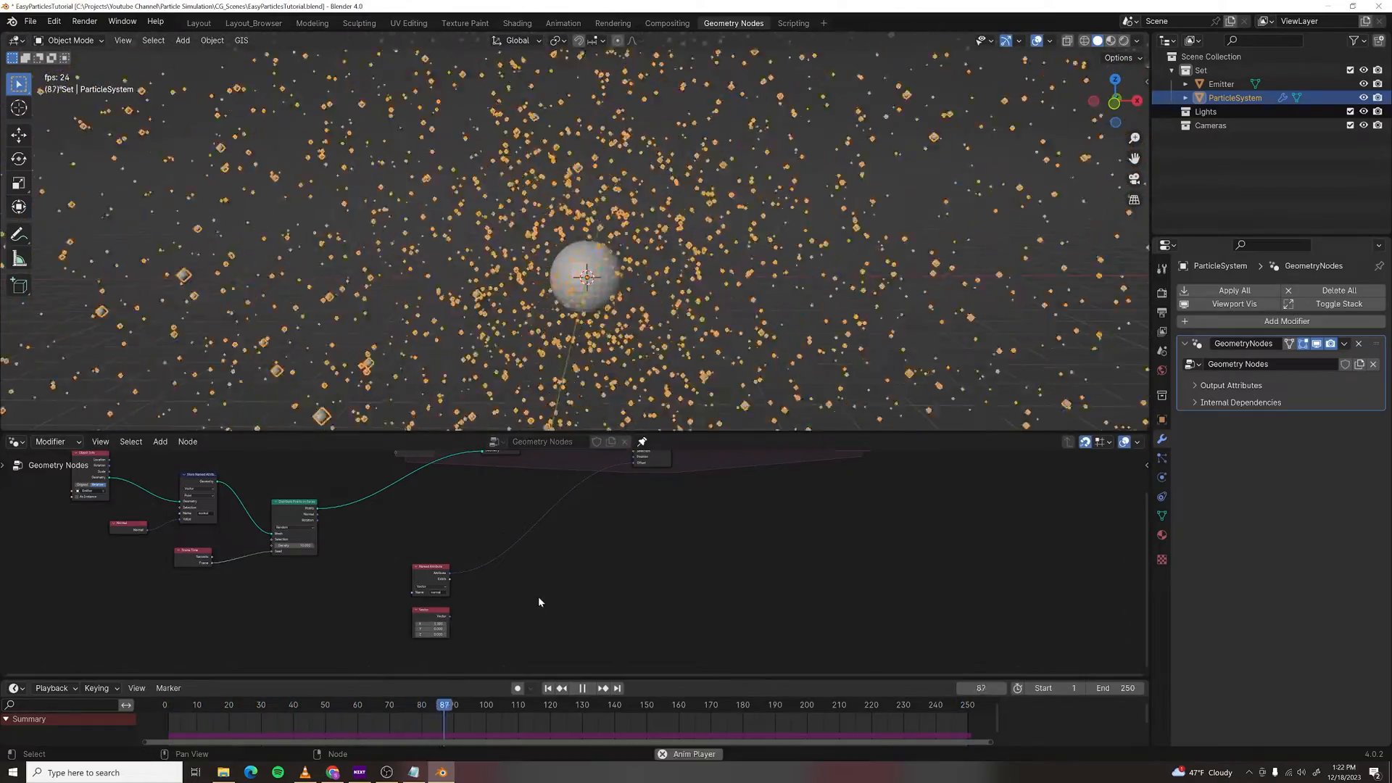
type("vector m")
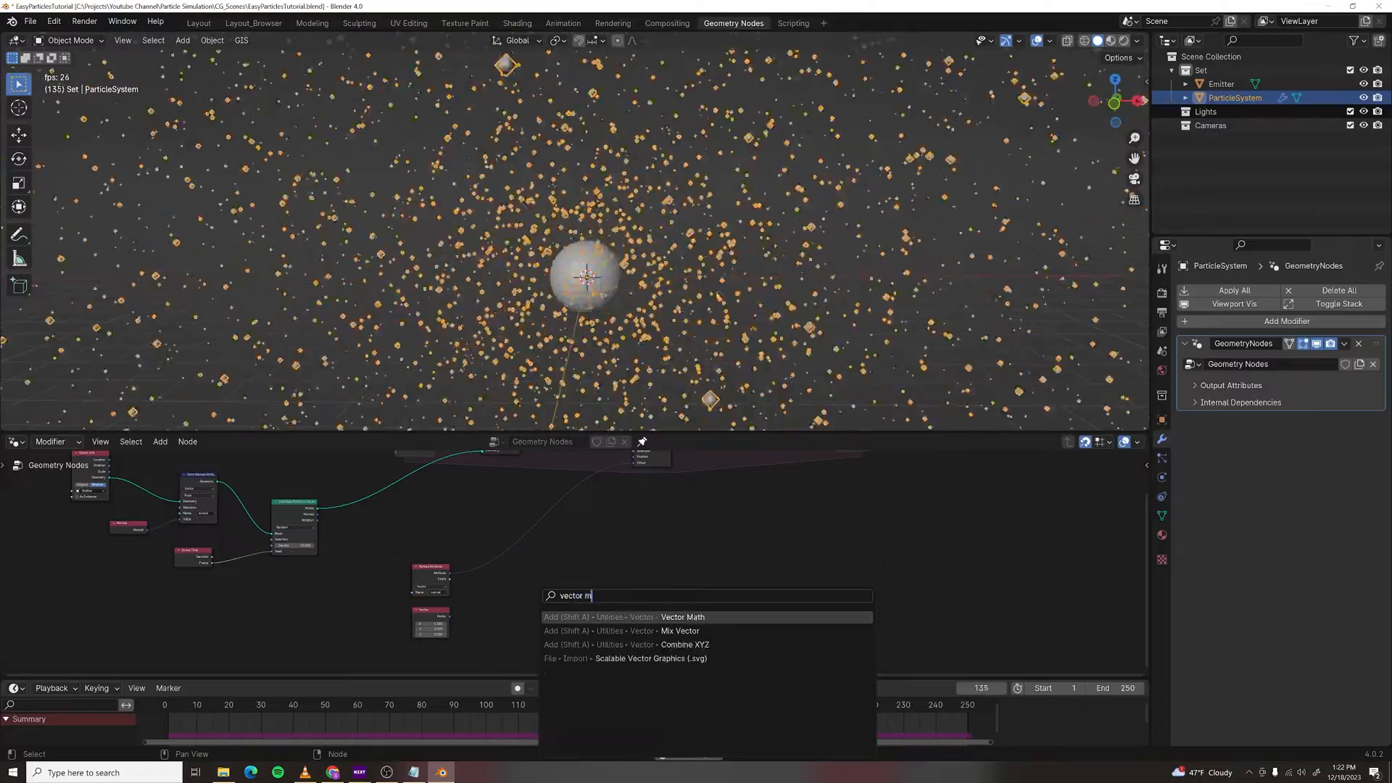
left_click(682, 616)
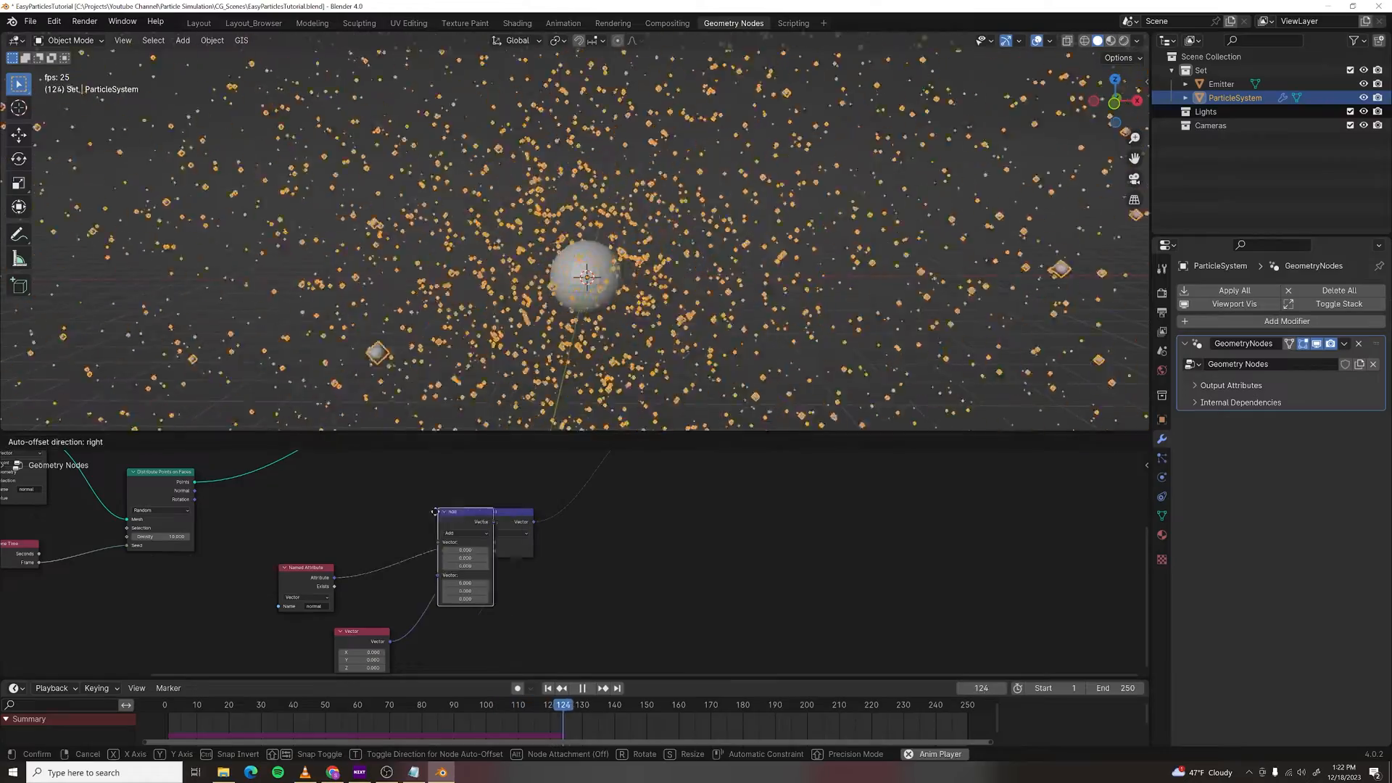
- Drop the vector Add node into the link after the Named Attribute node
left_click(393, 534)
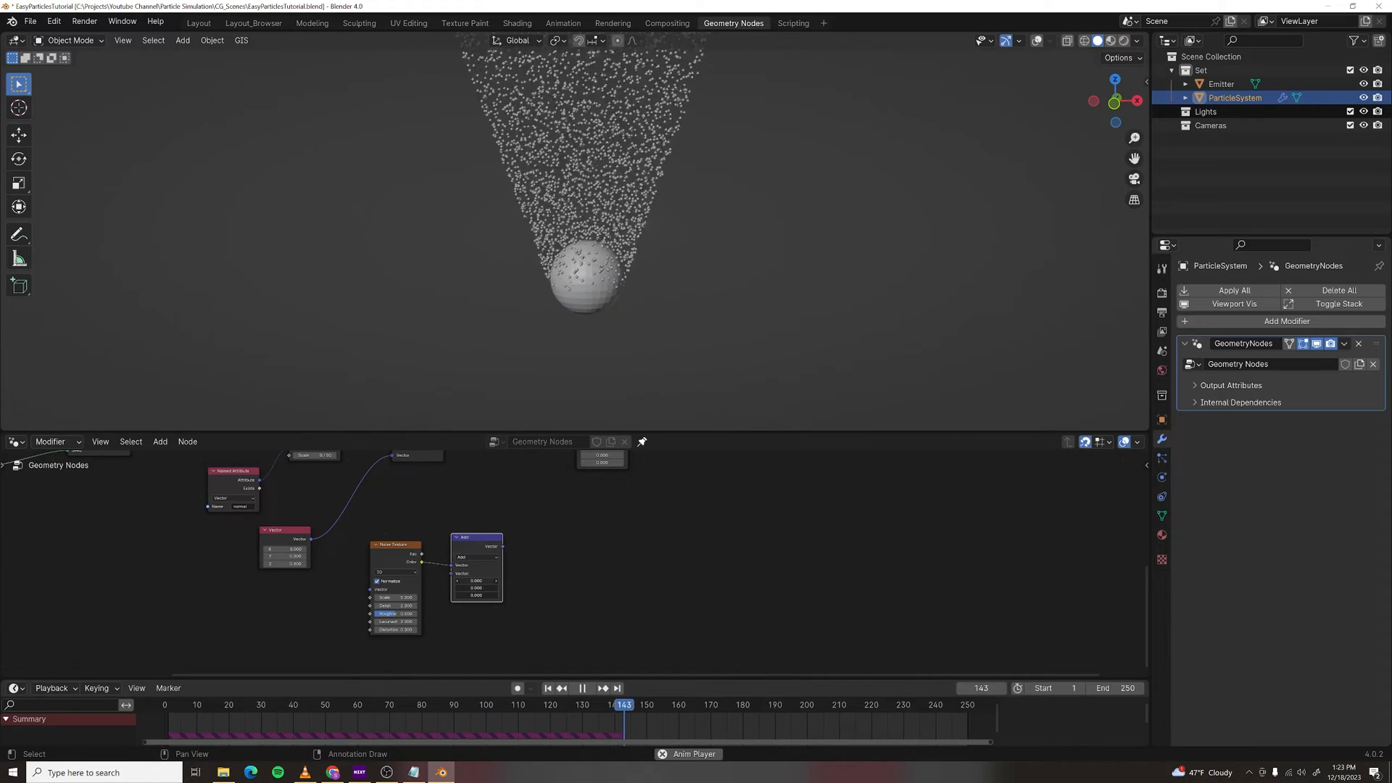
- Scrub the timeline to watch the Noise Texture-driven plume rise from the sphere
left_click(582, 688)
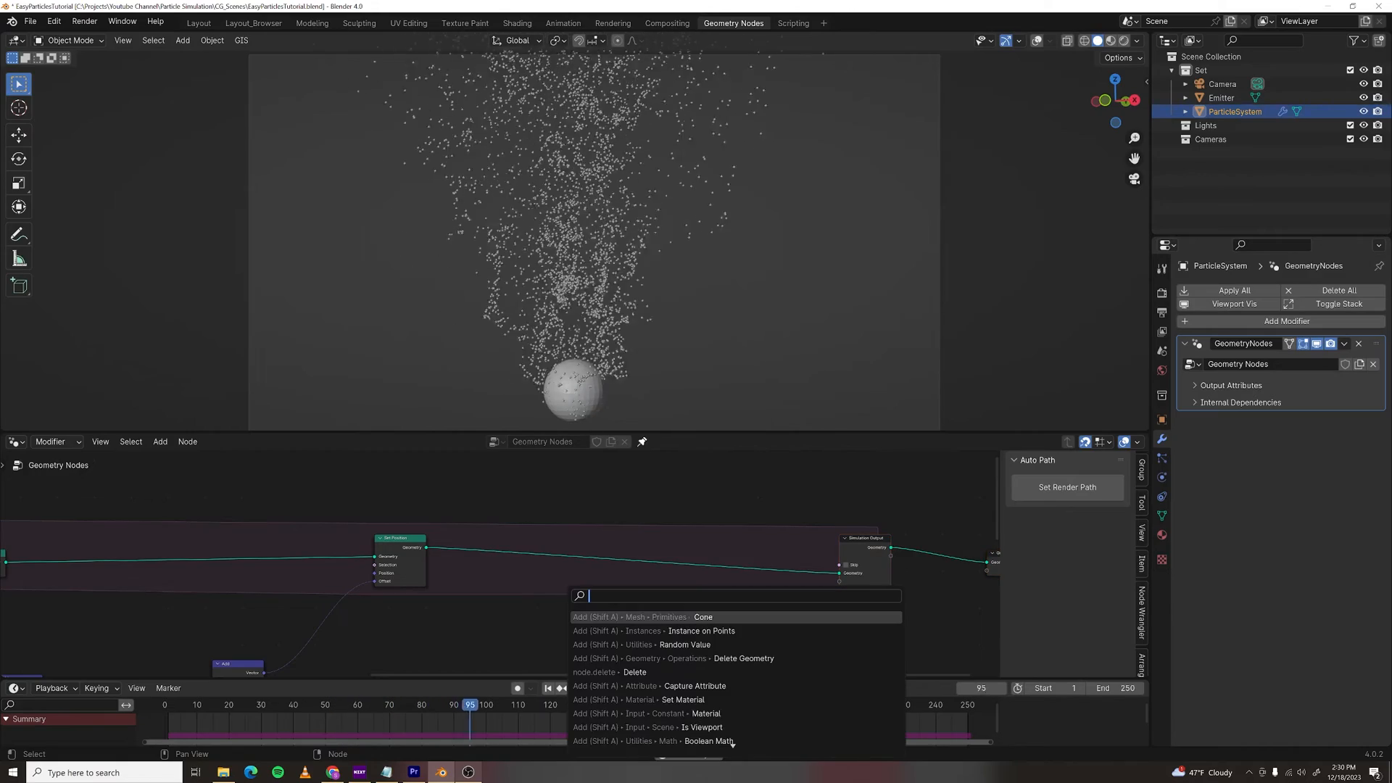
- Add a Capture Attribute node after Set Position and a Math Add node alongside it
type("captur")
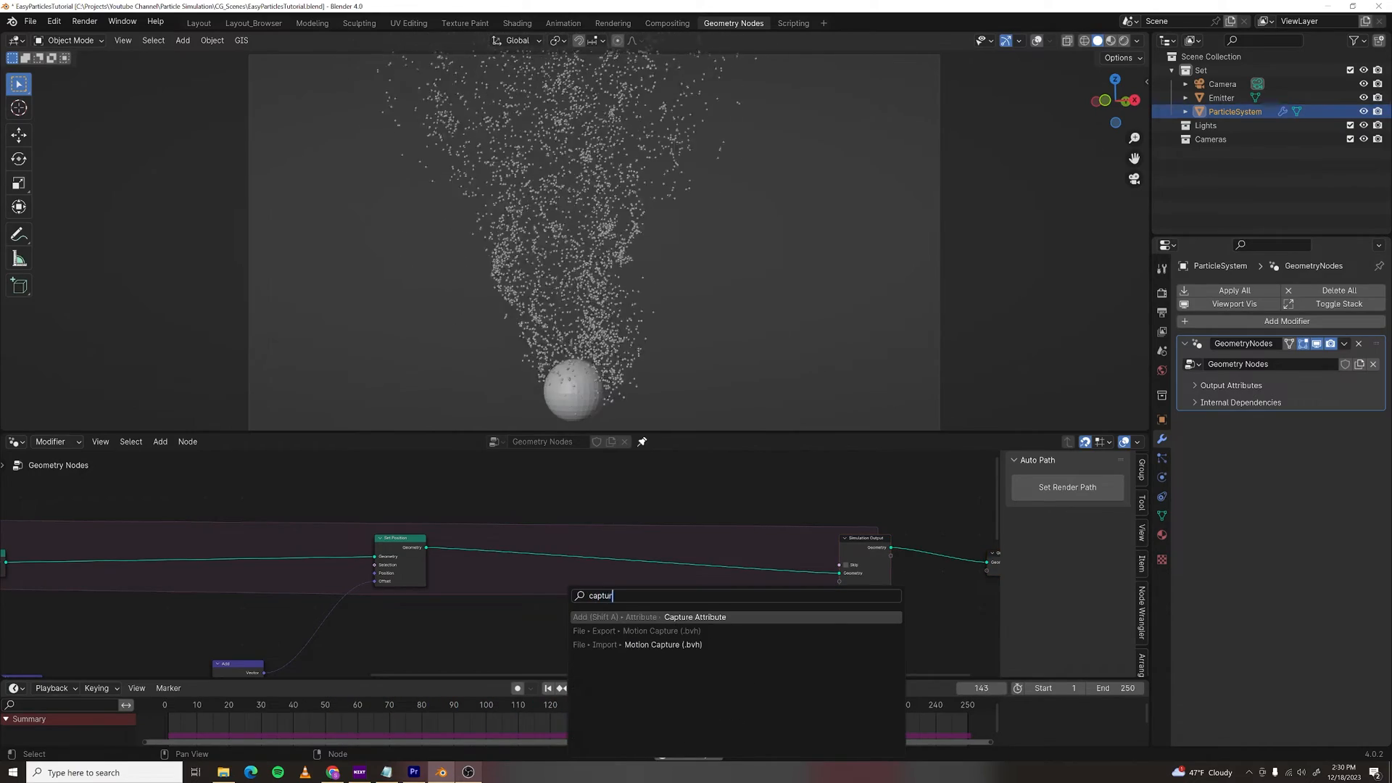
left_click(694, 618)
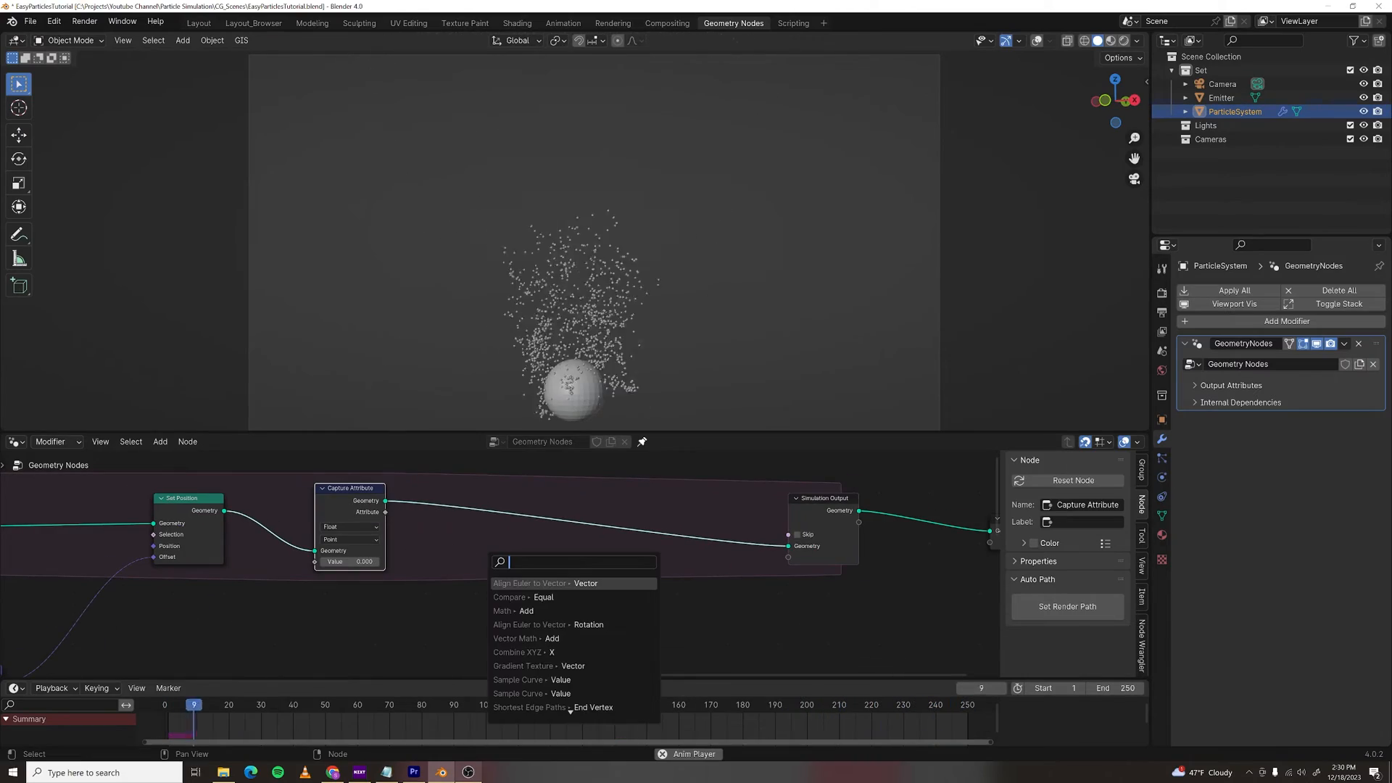
left_click(502, 611)
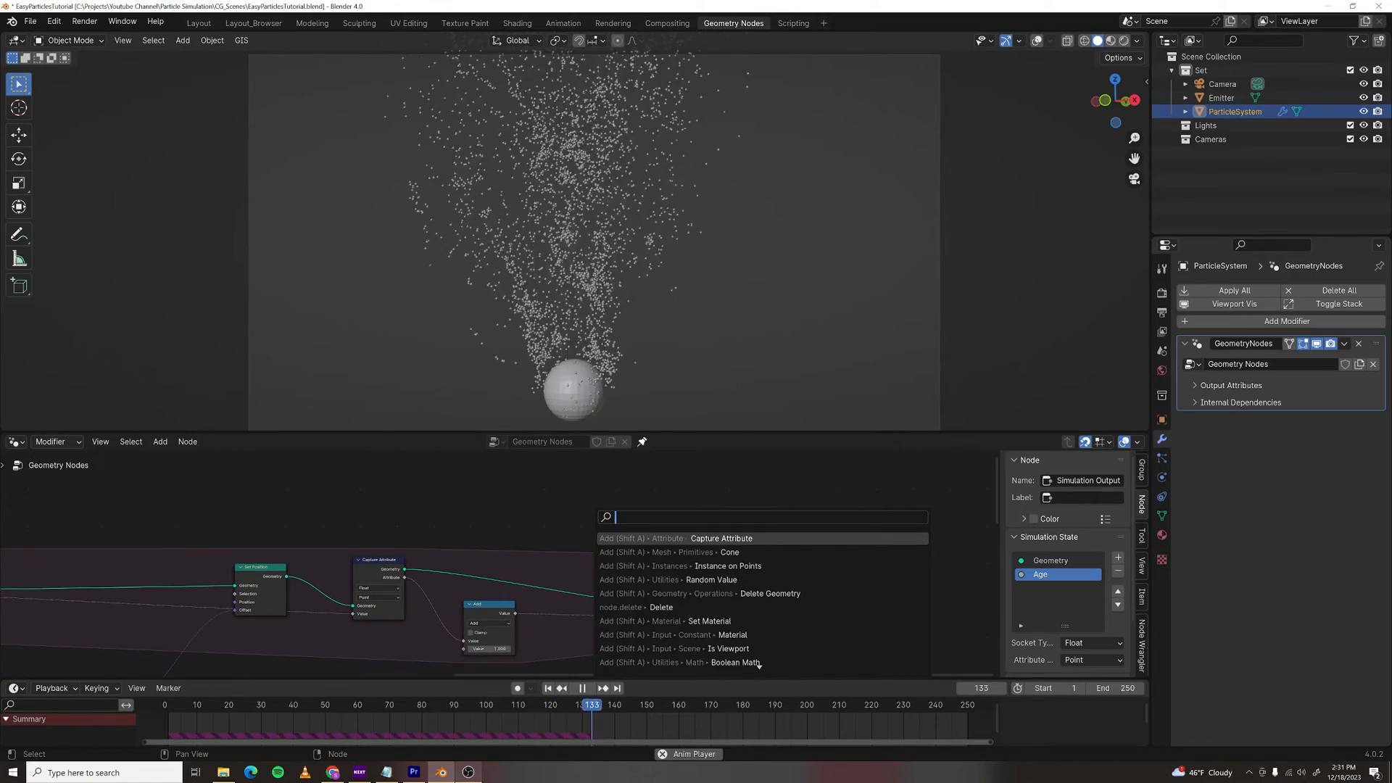
- Add a Delete Geometry node before Simulation Output with the Greater Than comparison wired into its Selection
type("dete")
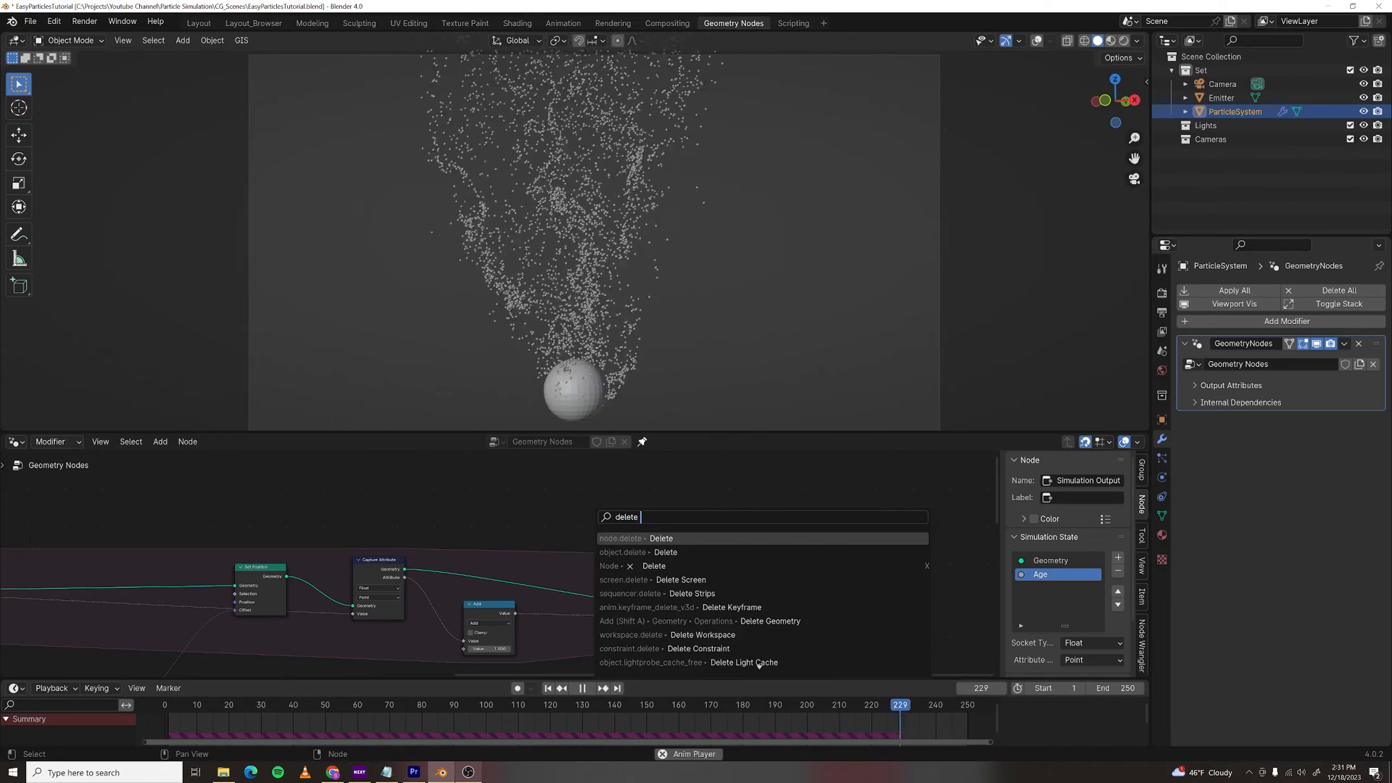
left_click(772, 620)
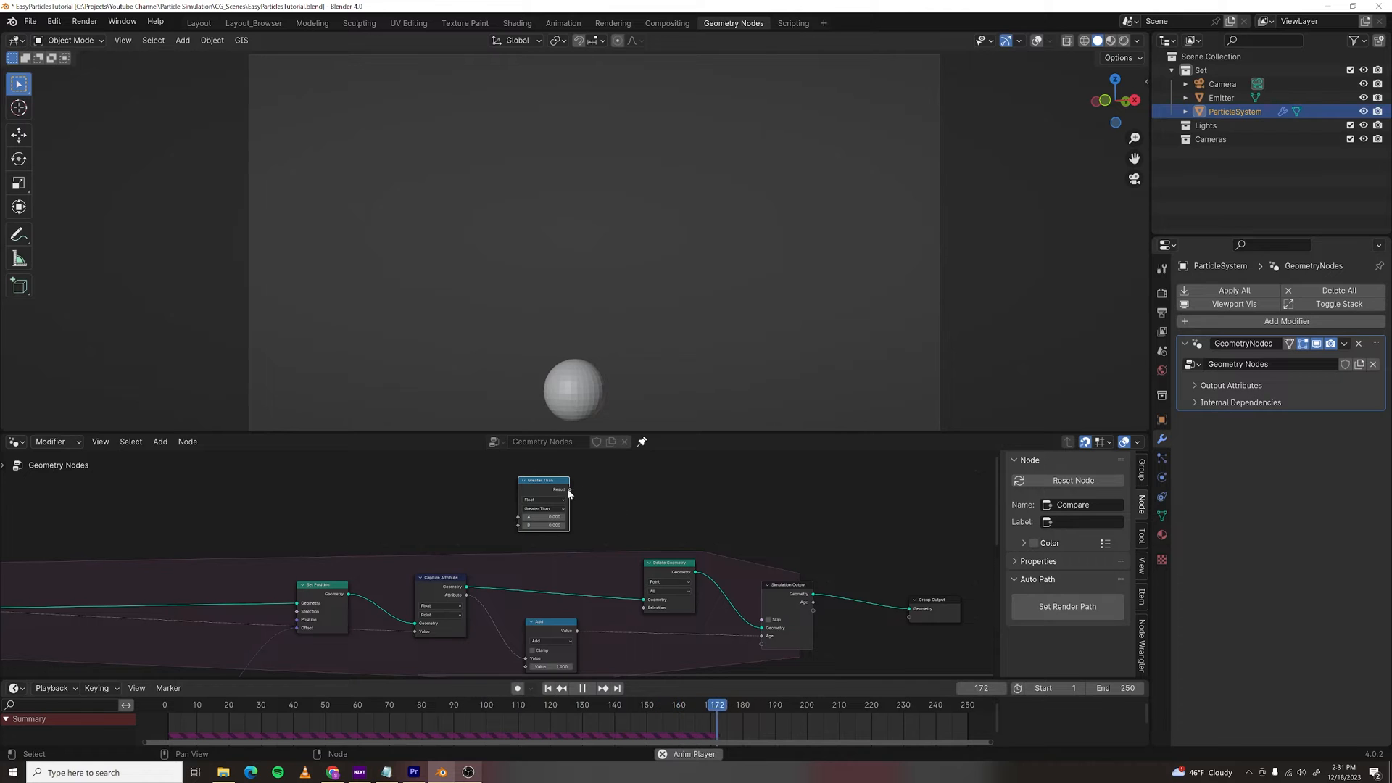
left_click_drag(564, 492, 639, 612)
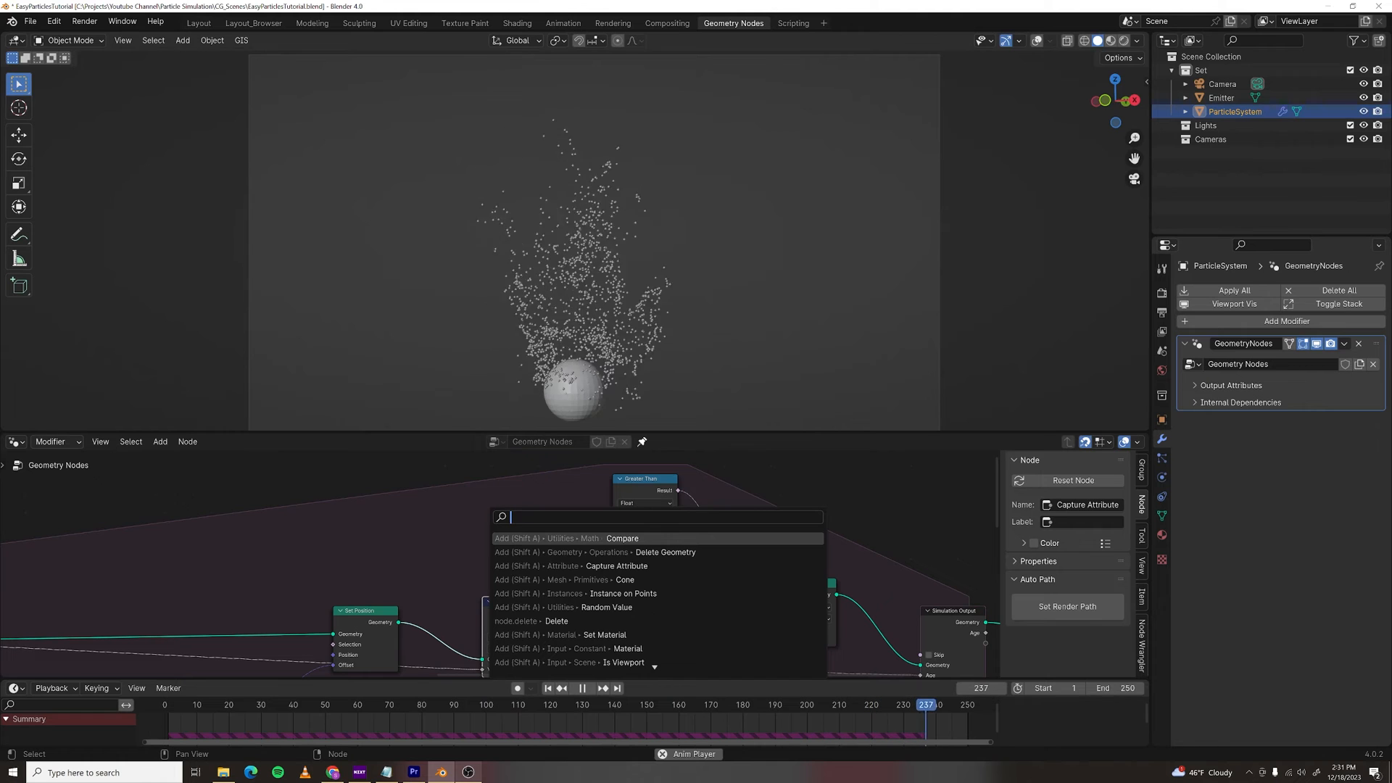
- Add a Random Value node via the search menu
type("random")
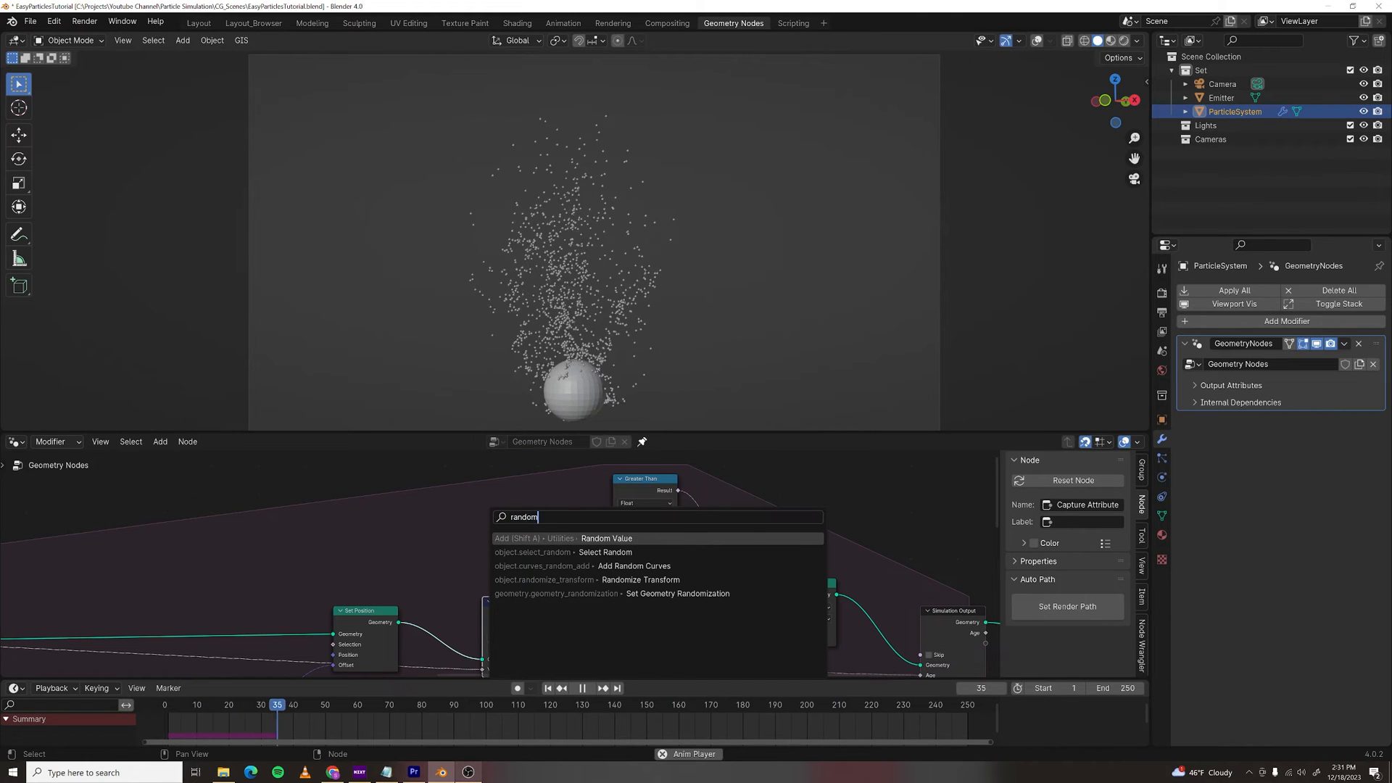
left_click(606, 538)
type("insta")
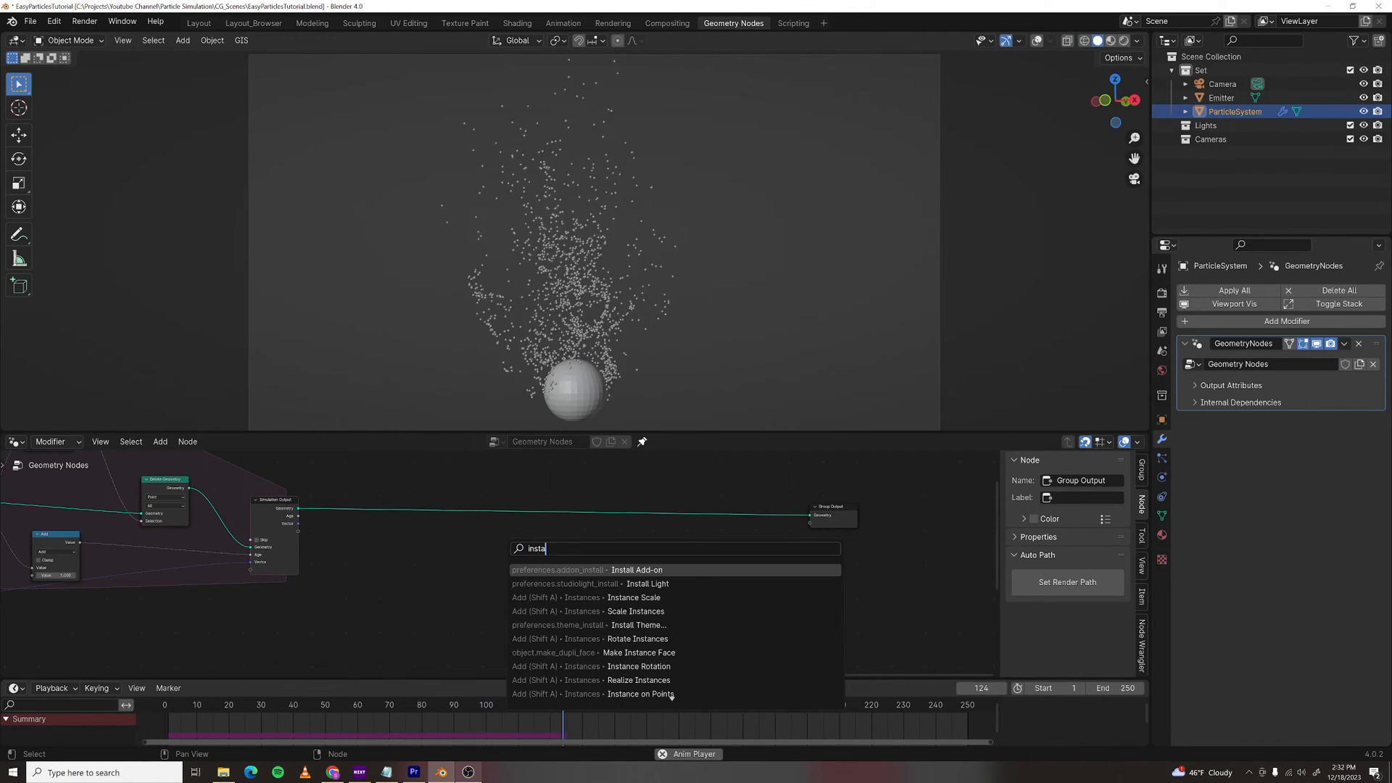
- Add an Instance on Points node after Simulation Output to instance the particles as cones
left_click(642, 694)
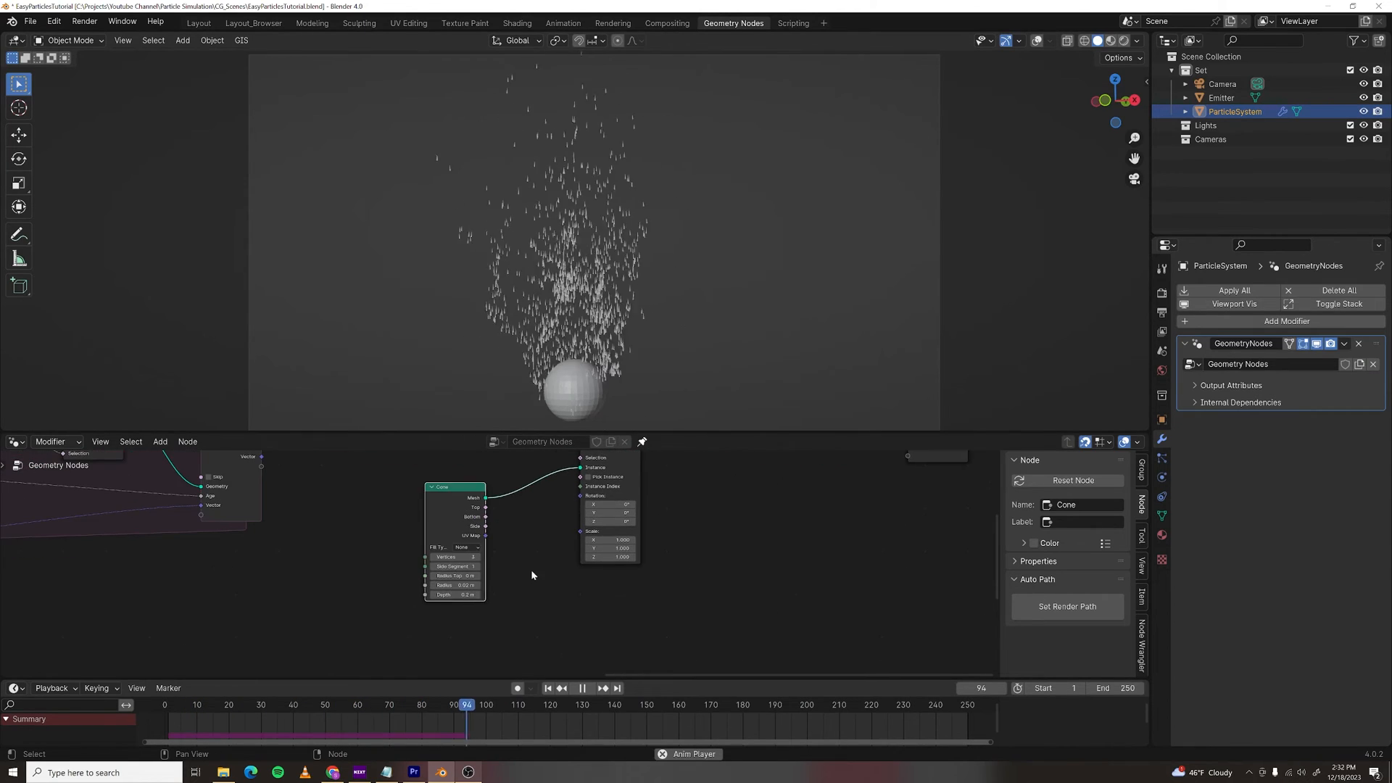
- Add an Align Euler to Vector node from the Simulation Output velocity socket
left_click(582, 688)
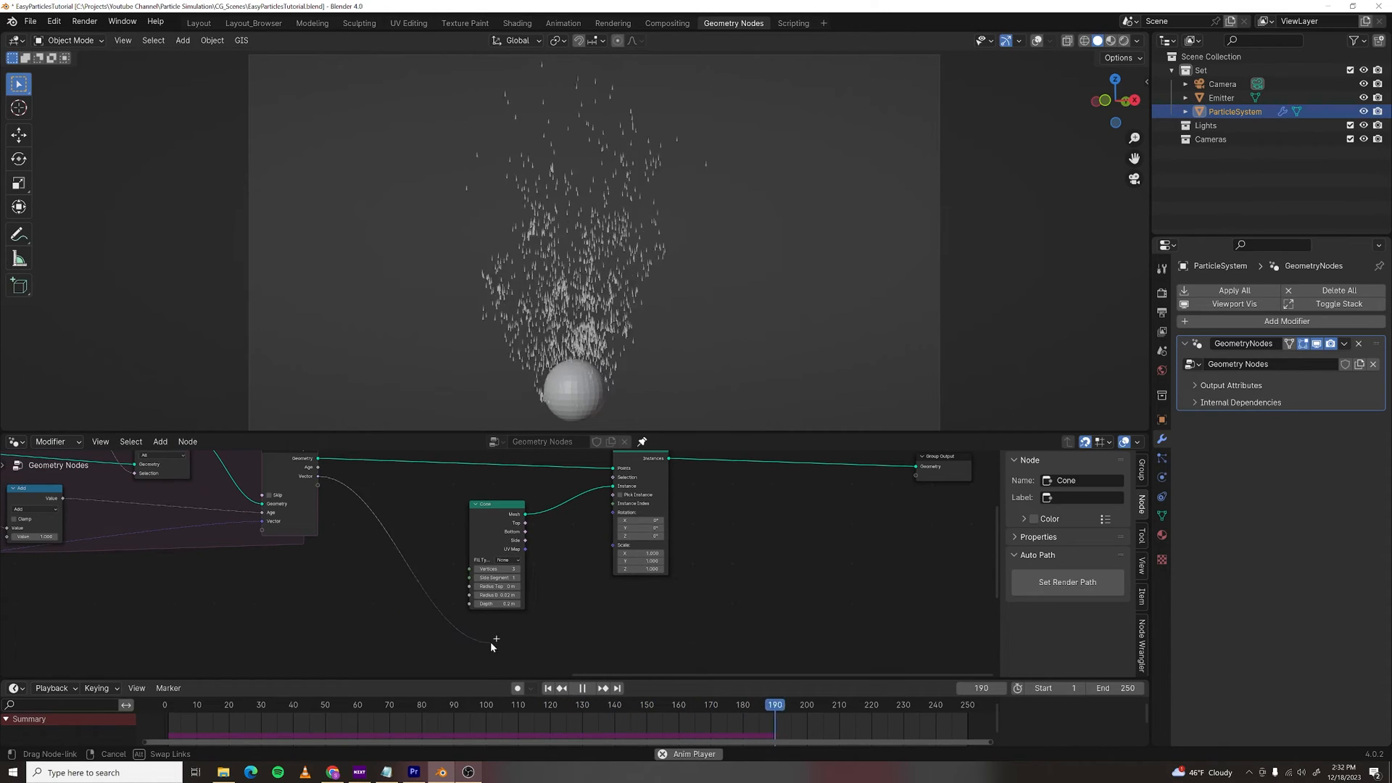
type("alig")
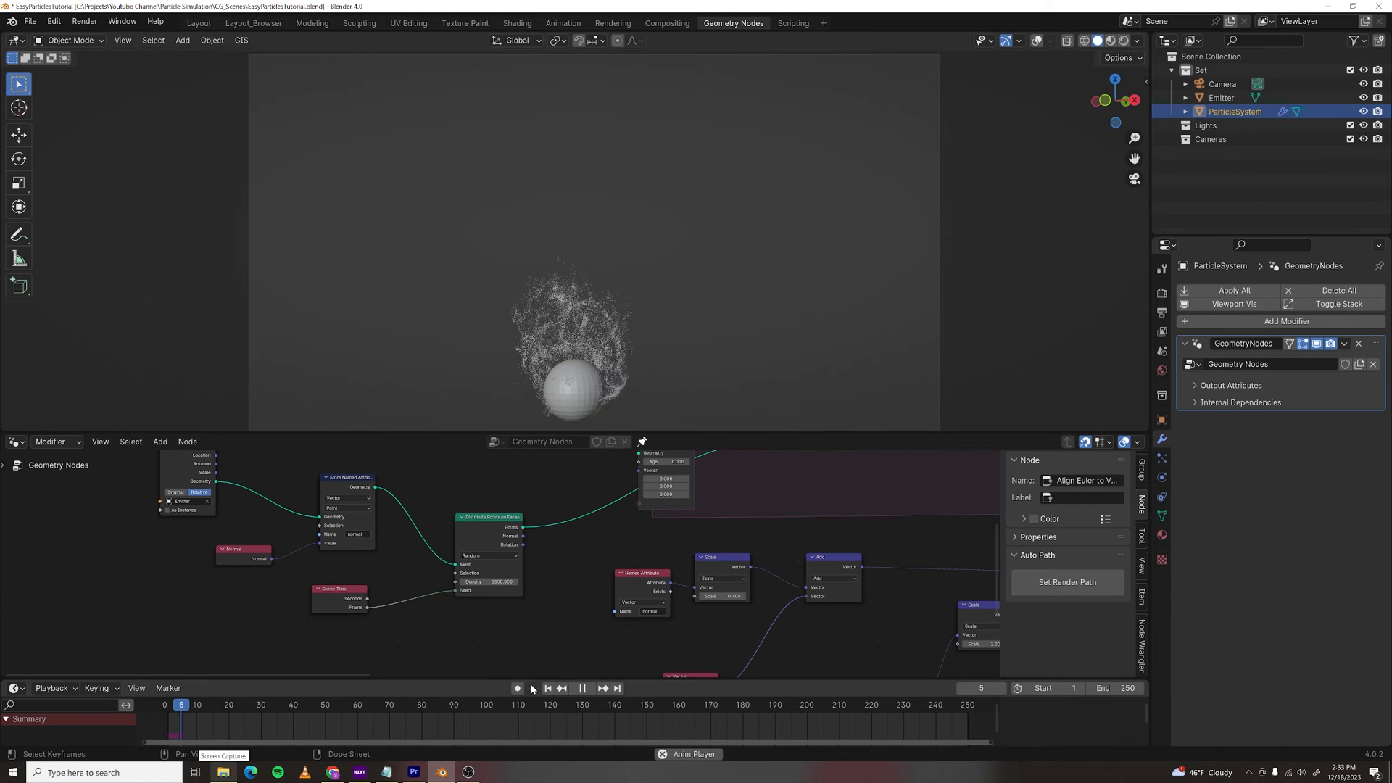
- Connect Align Euler to Vector into the Instance on Points Rotation so cones follow the flow
left_click(583, 687)
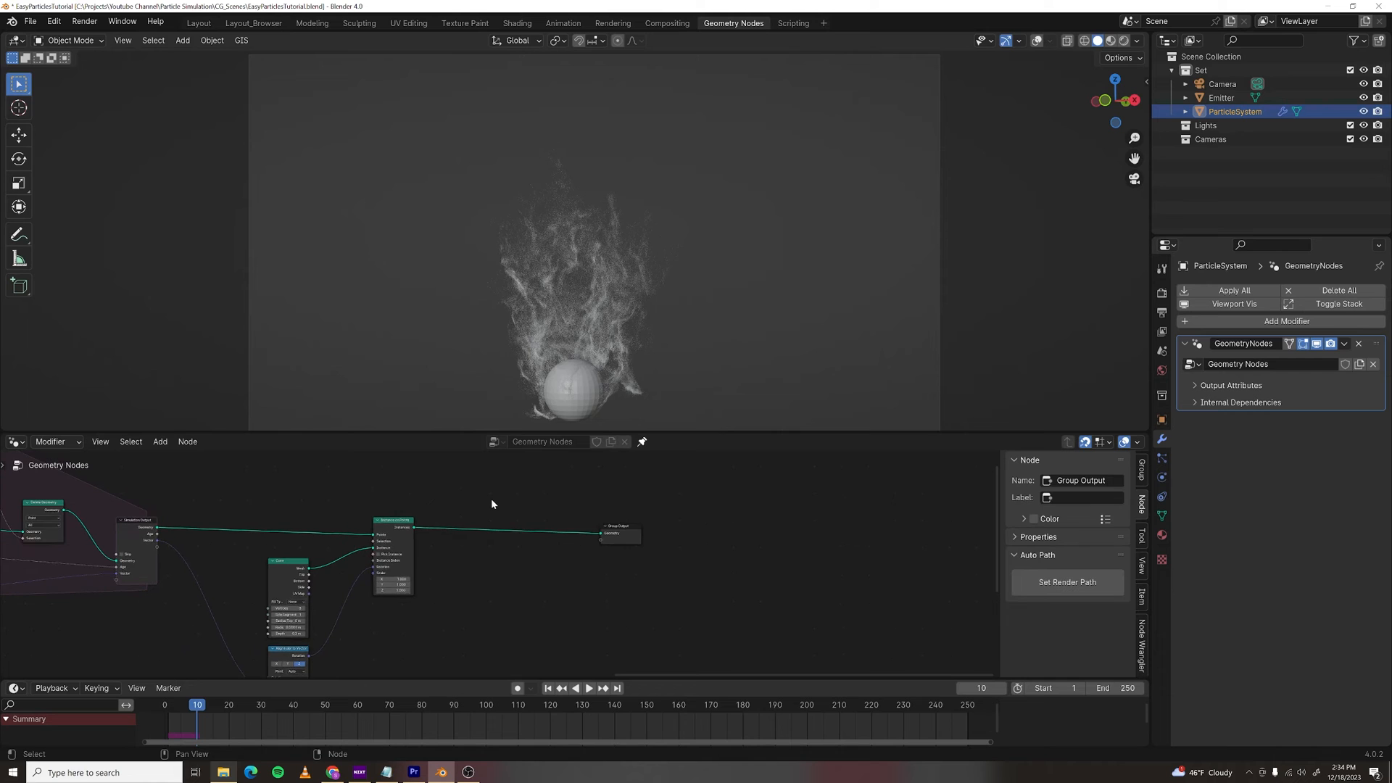
- Add a Switch node before Group Output driven by Is Viewport, choosing between points and cone instances
type("swith")
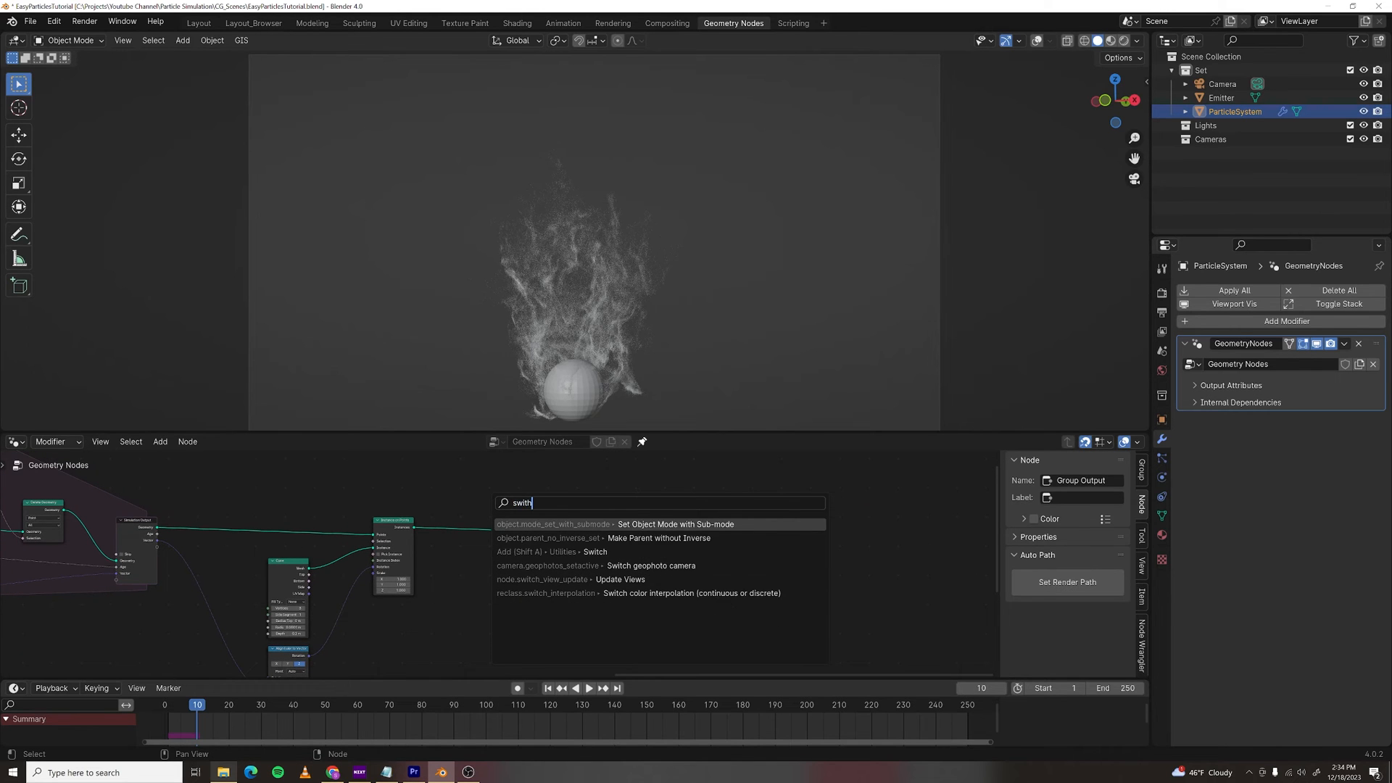
left_click(587, 551)
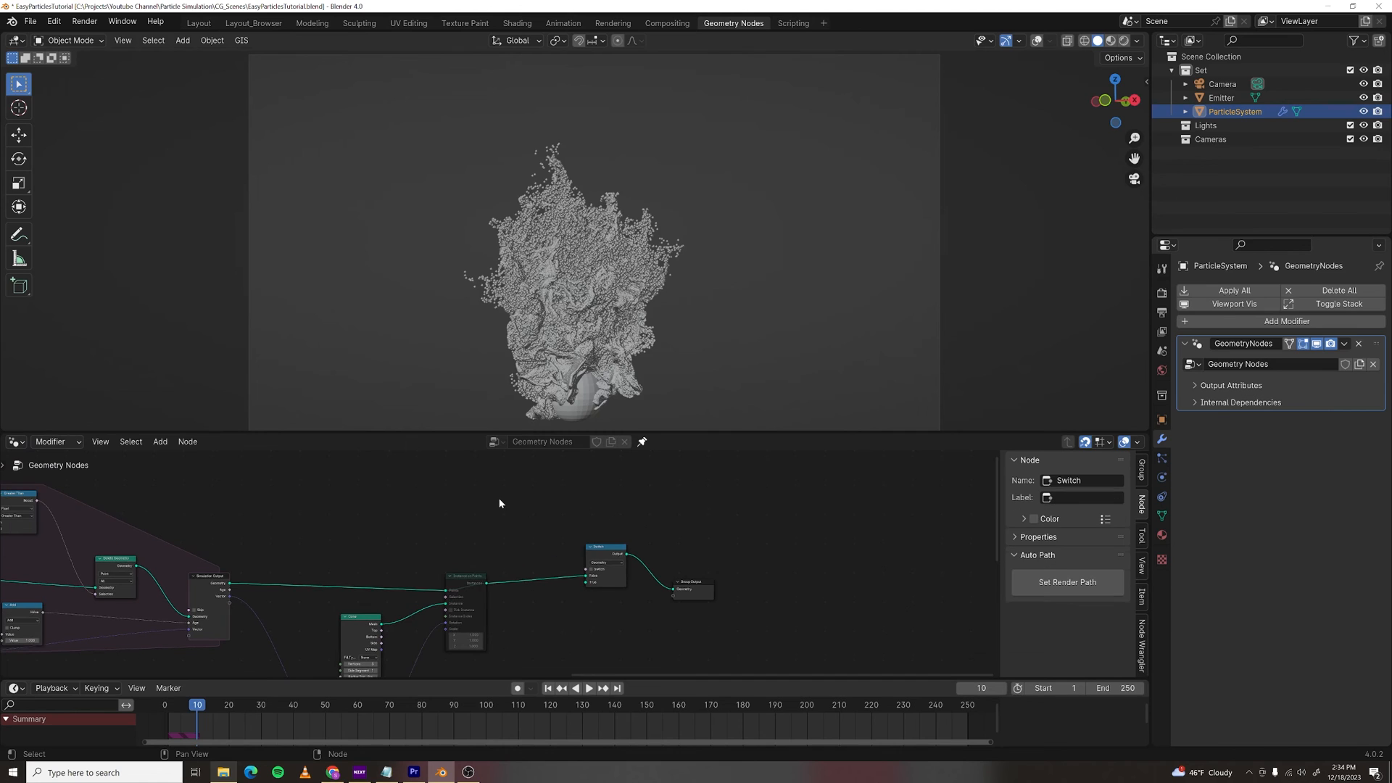
type("is")
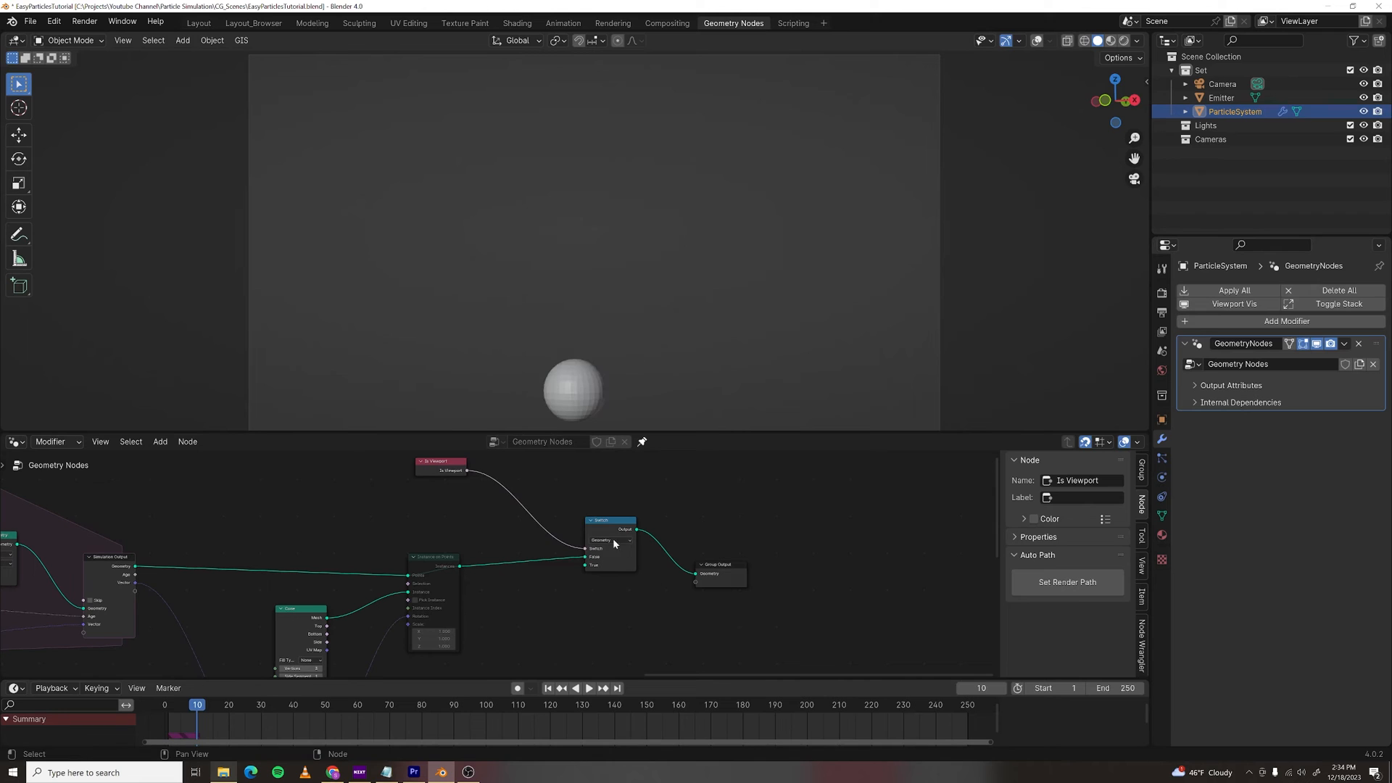
mouse_move(374, 557)
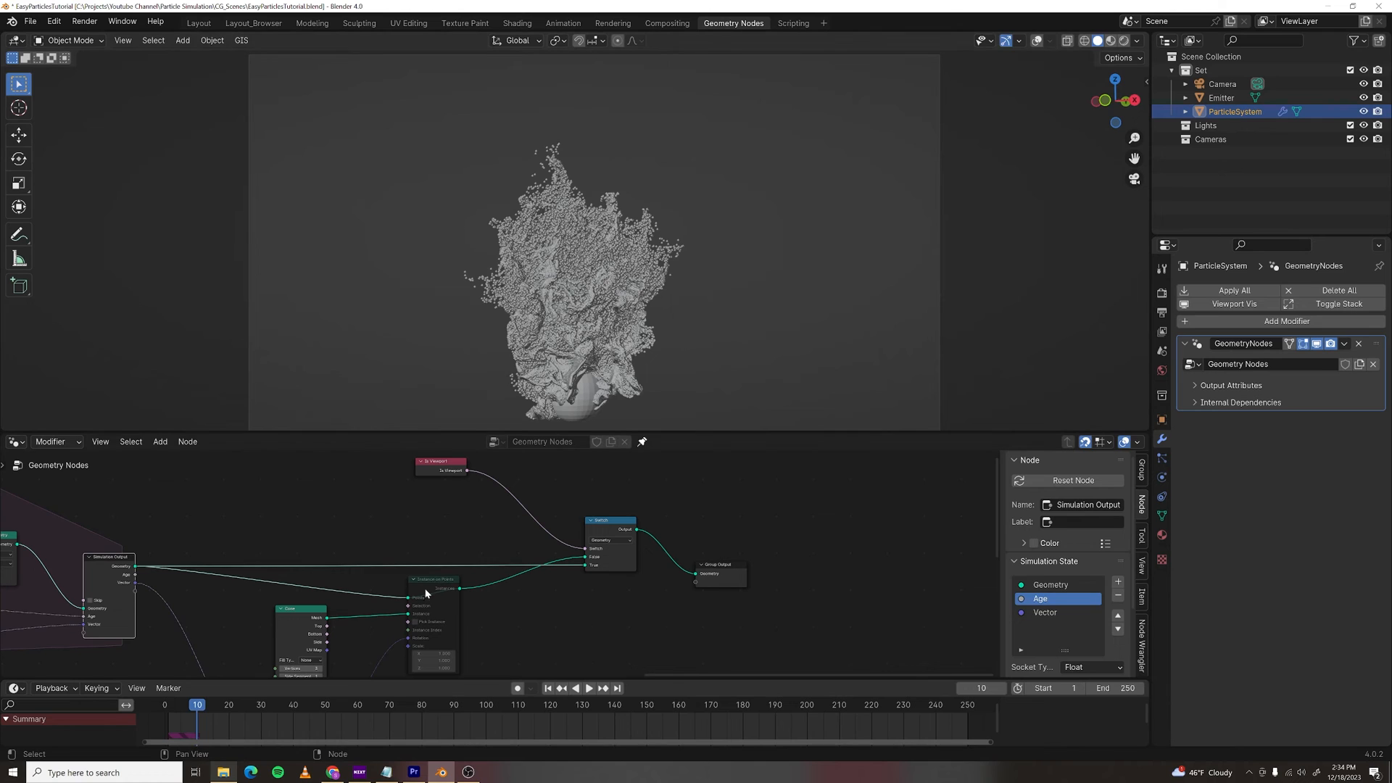
left_click(434, 581)
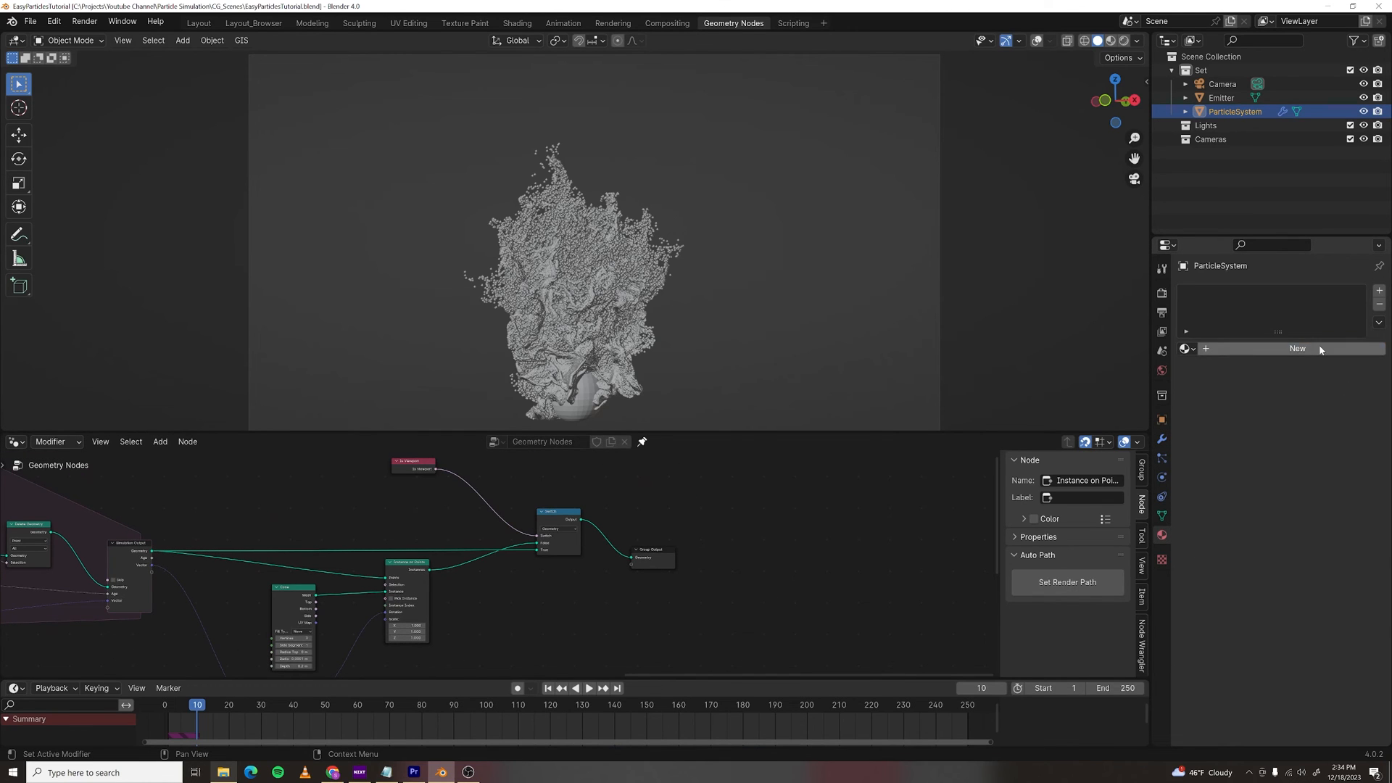
- Create the Particle Shader material with an Emission surface, strength 10 and an orange colour
left_click(1297, 348)
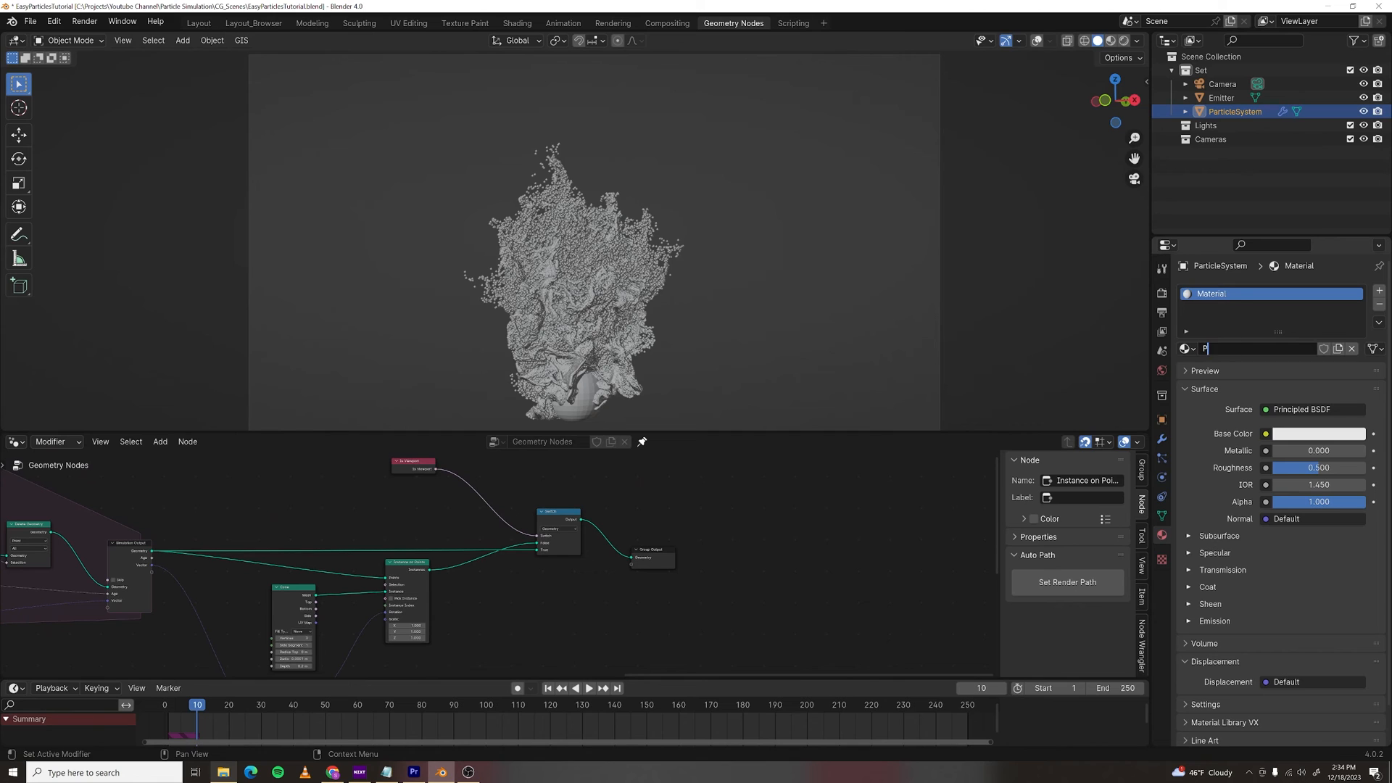
left_click(1313, 409)
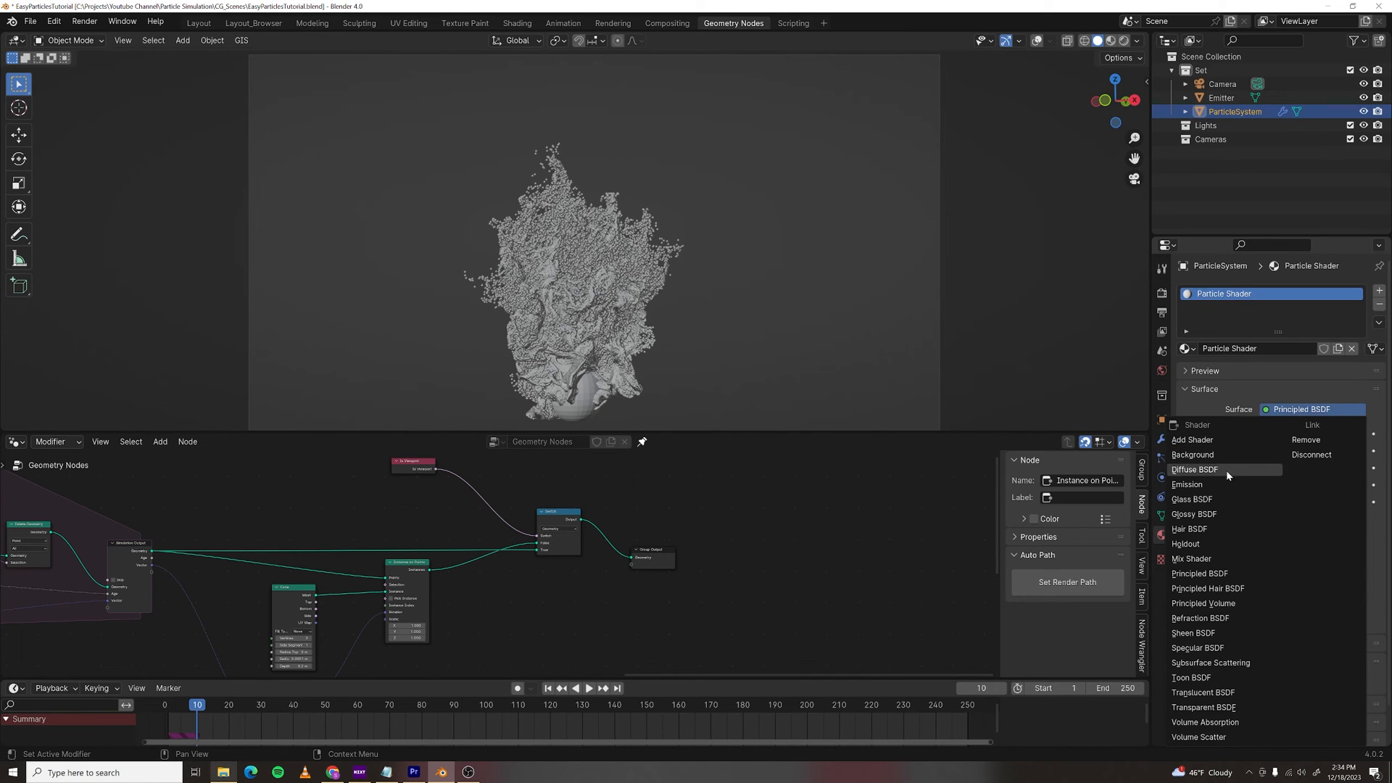
left_click(1186, 485)
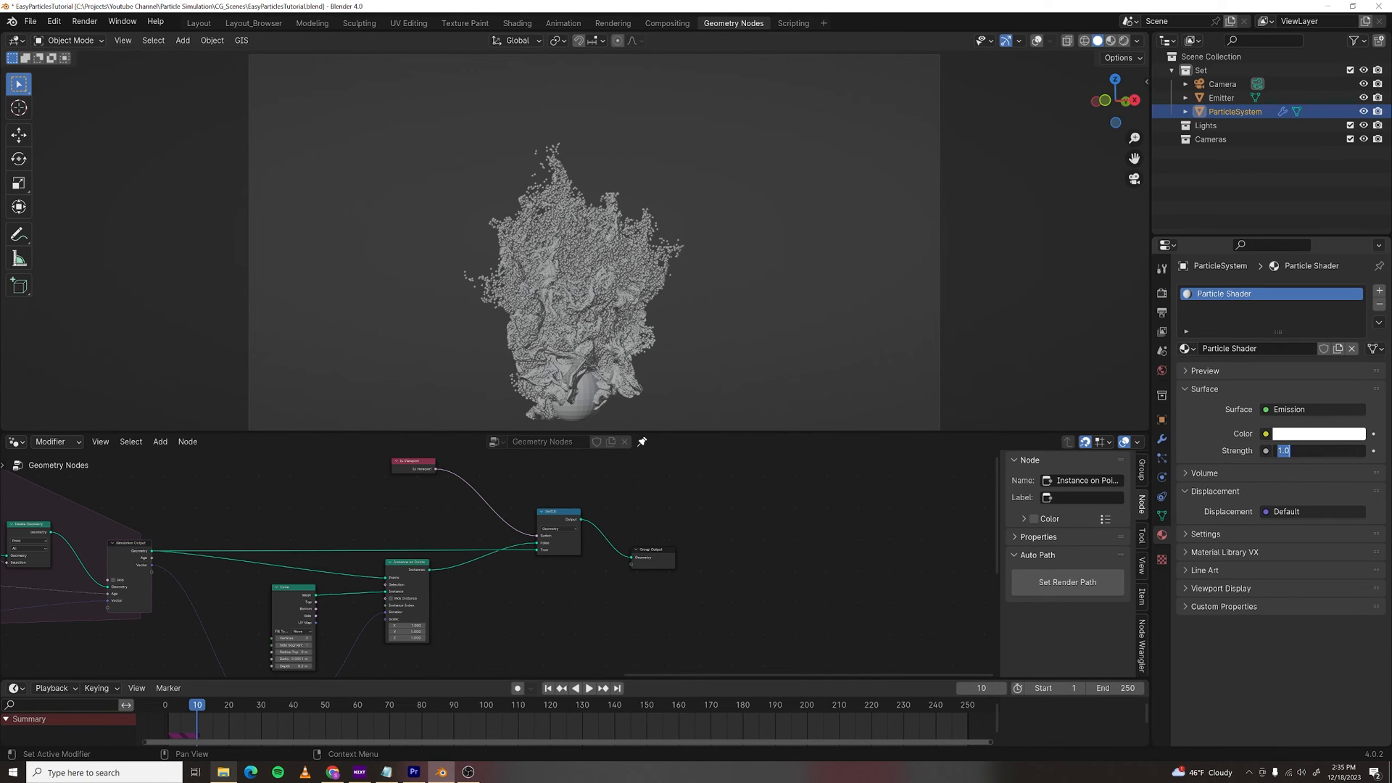
left_click(1319, 434)
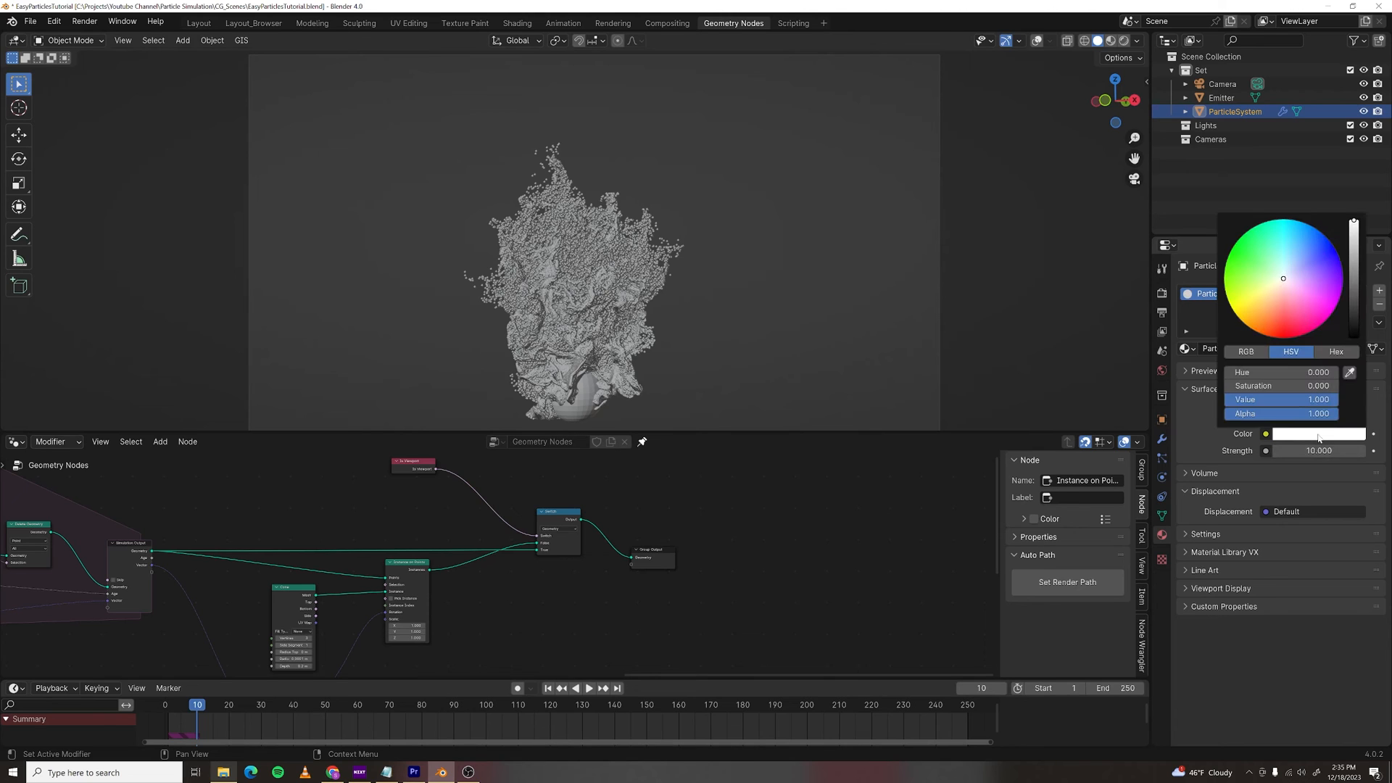
left_click(1259, 326)
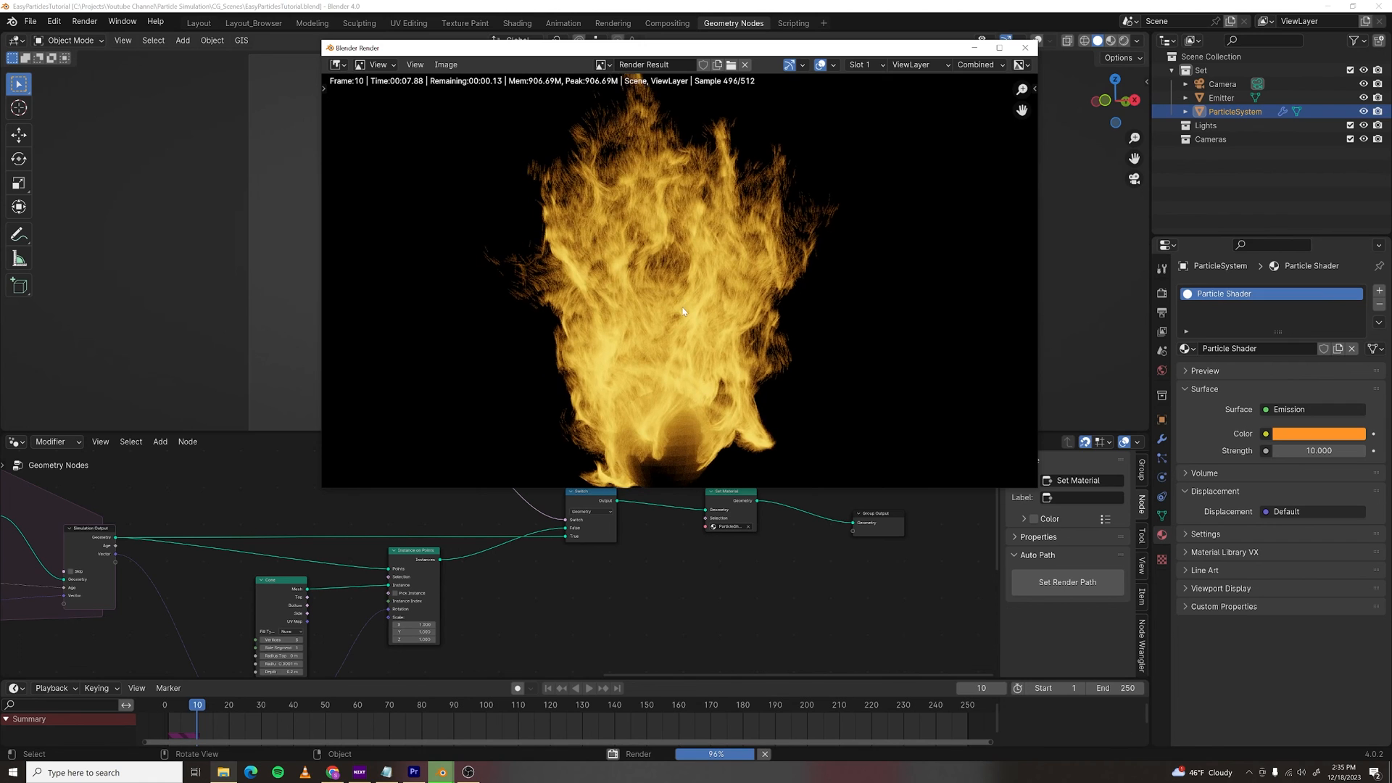
- Close the frame-10 flame render and return to the viewport
left_click(1024, 47)
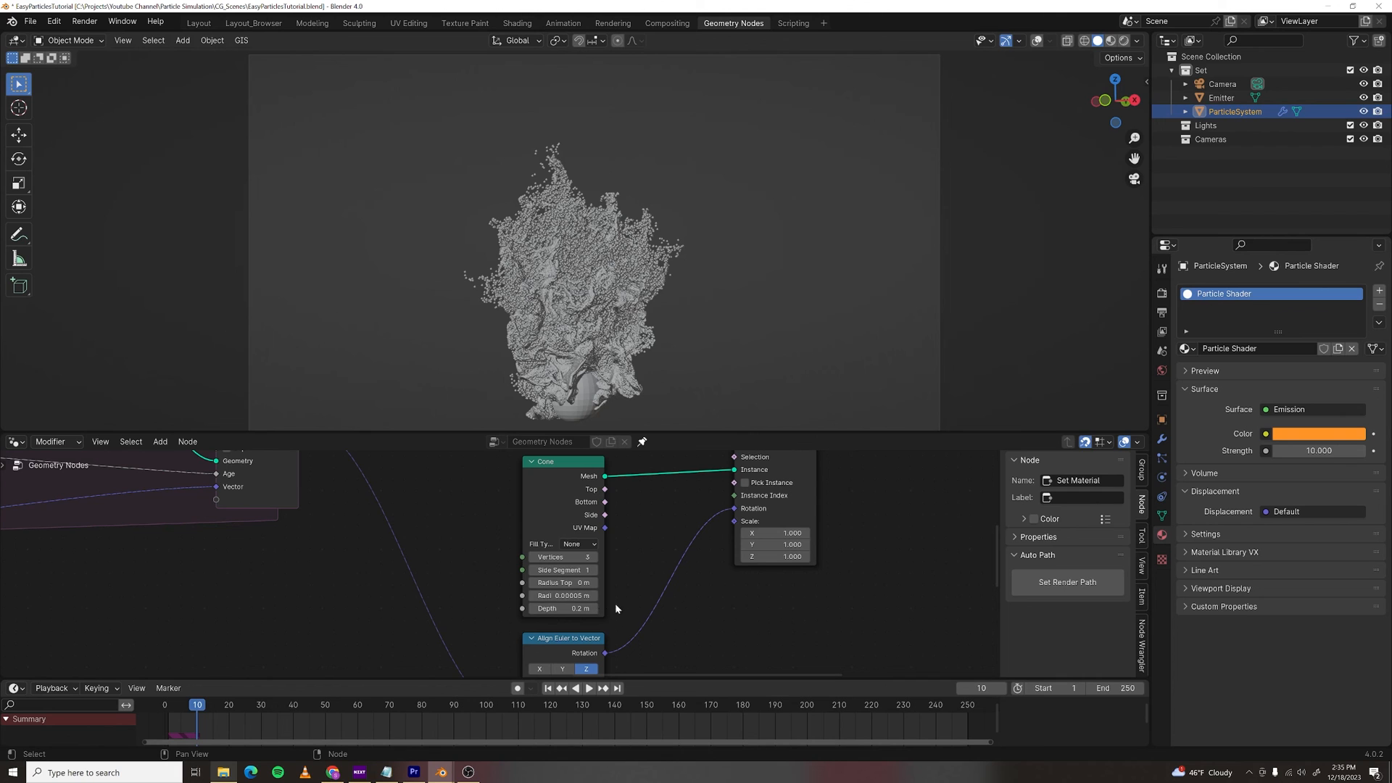
mouse_move(718, 625)
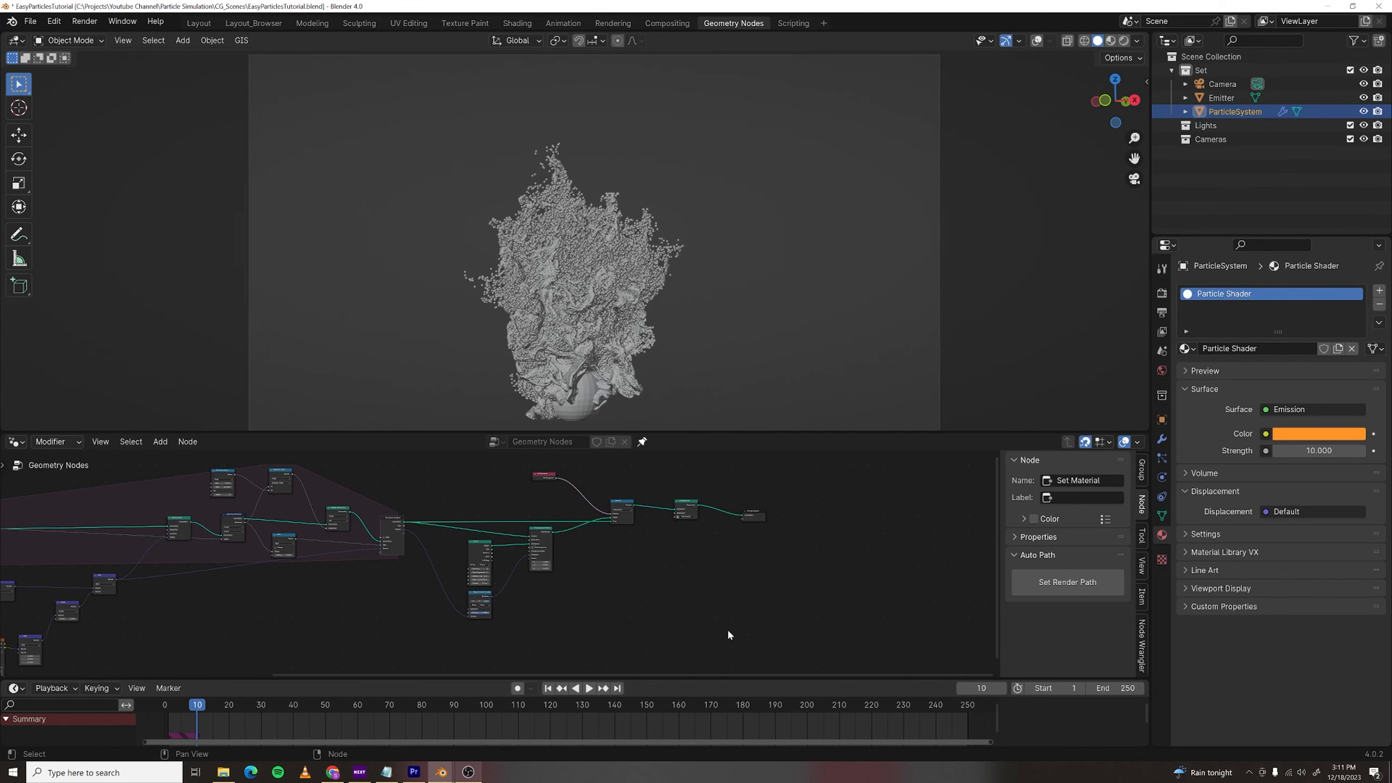
- Bake the ParticleSystem simulation nodes to cache from the Physics properties
left_click(1162, 479)
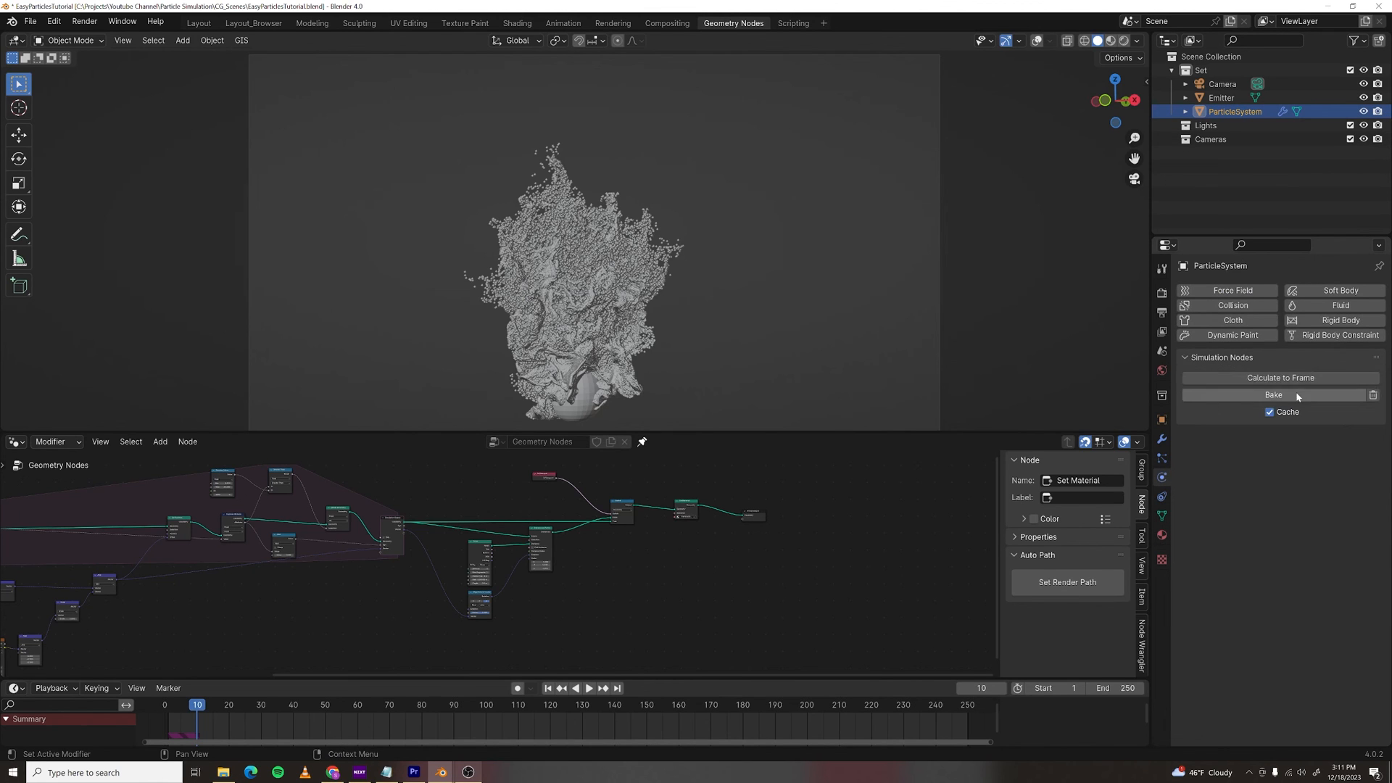
left_click(1274, 394)
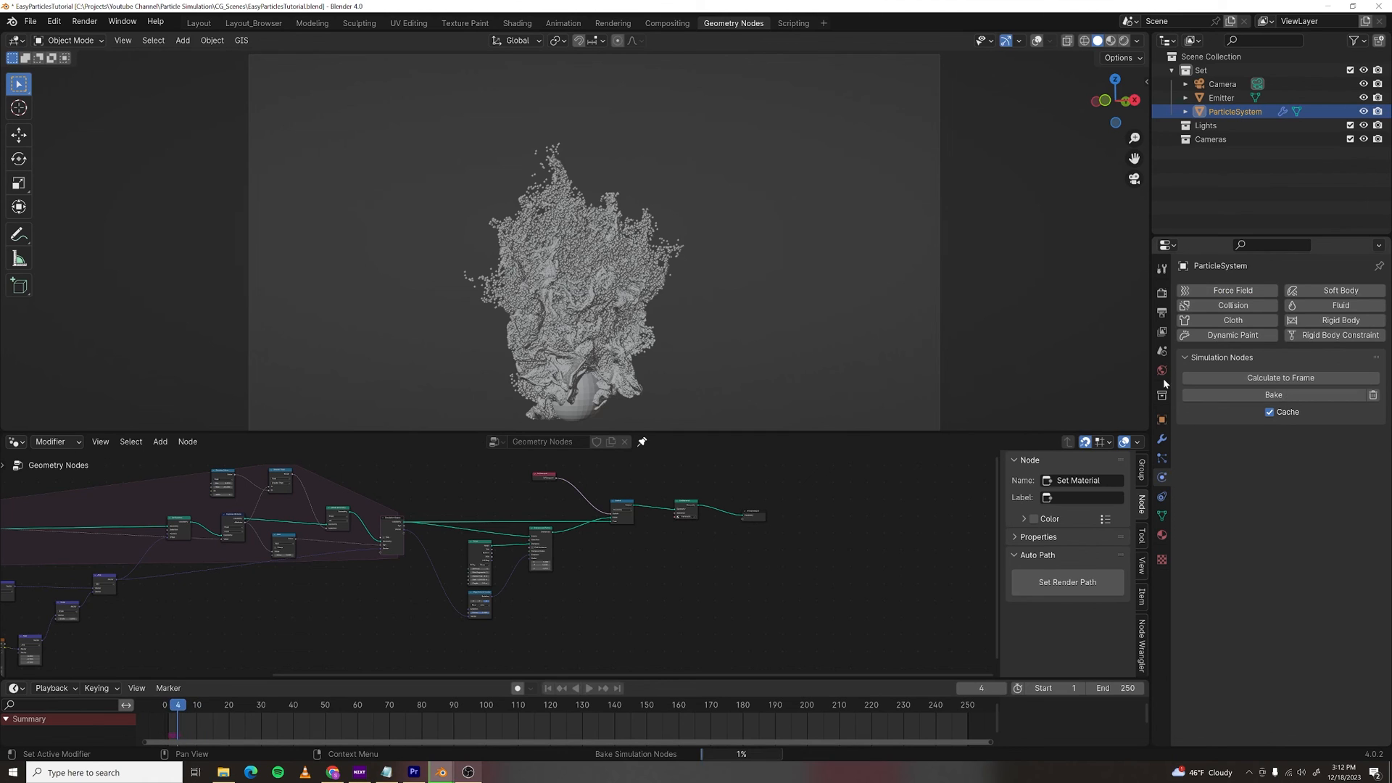